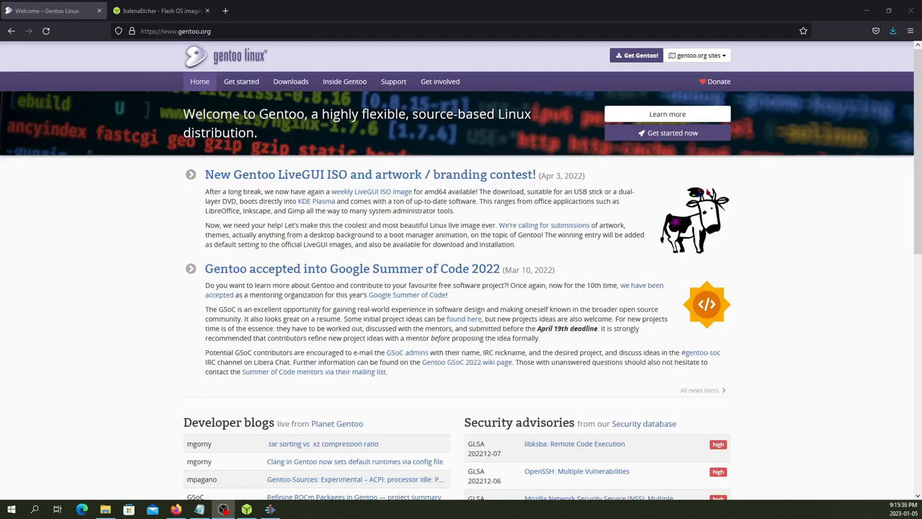
mouse_move(427, 191)
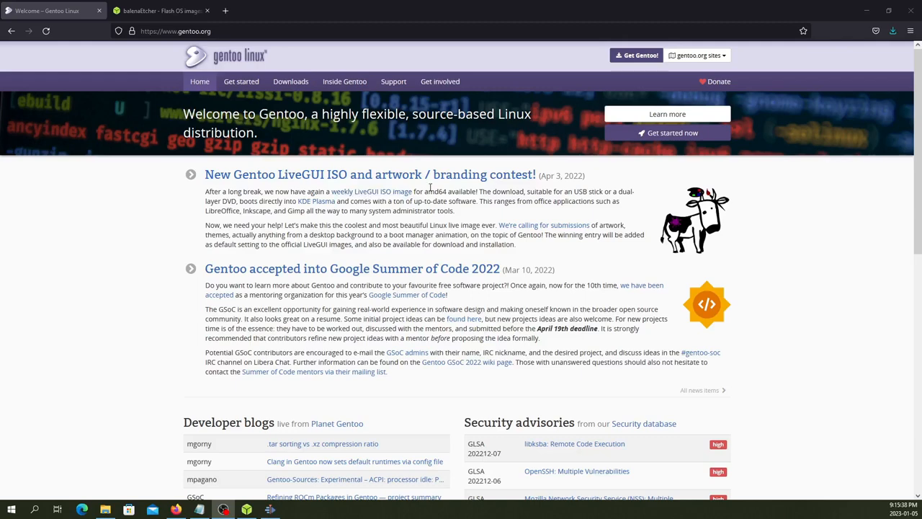
mouse_move(429, 181)
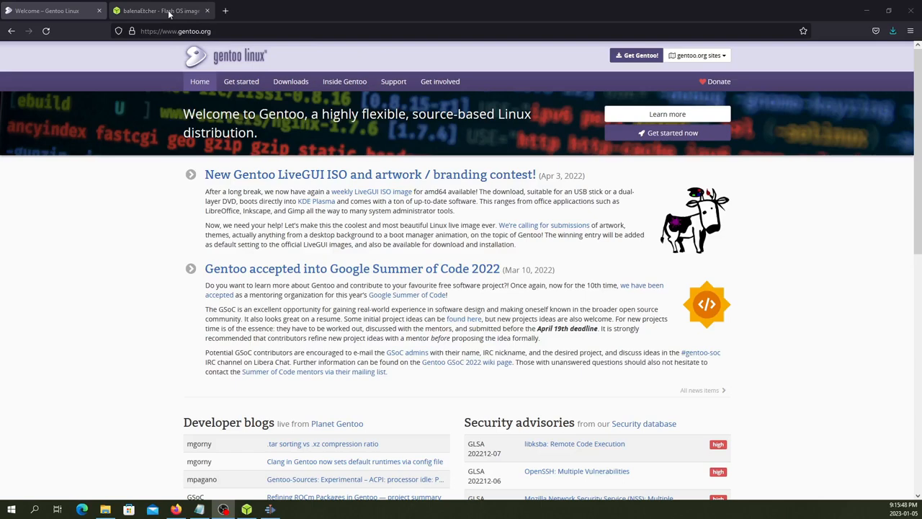
- Switch from Firefox to the Firefox Download folder on New Volume (D:) in File Explorer
click(162, 12)
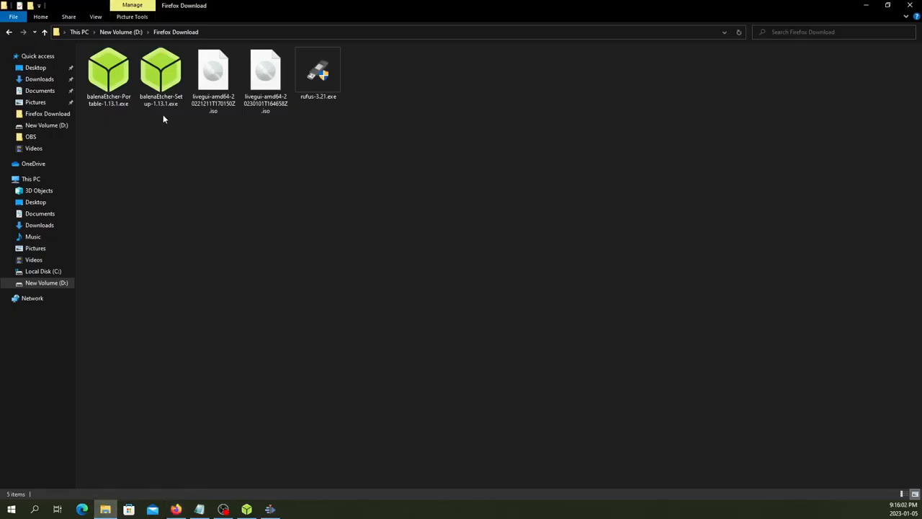
- Permanently delete the older livegui-amd64 ISO, confirming in the Delete File dialog
click(155, 75)
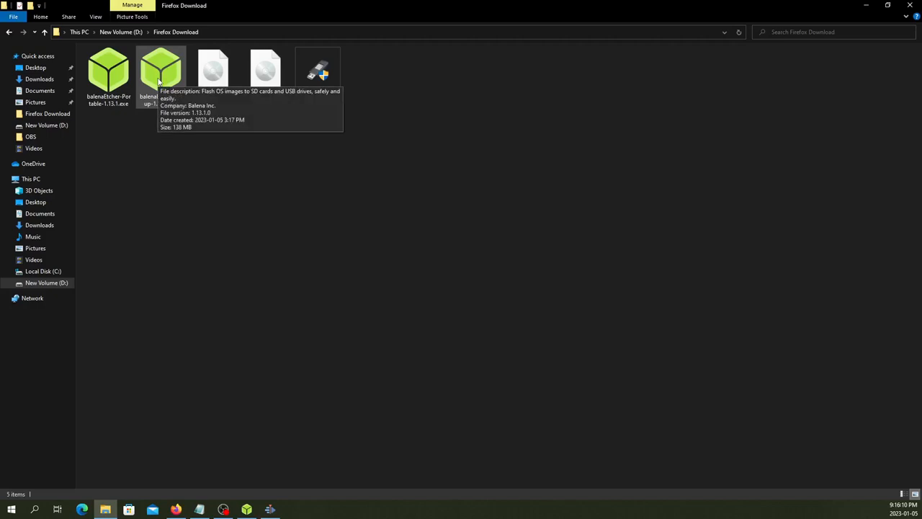
mouse_move(273, 290)
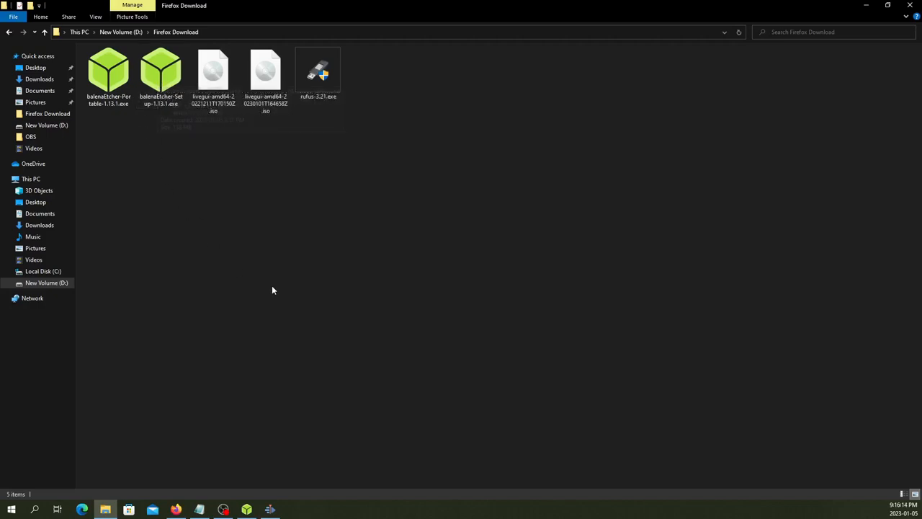
mouse_move(132, 164)
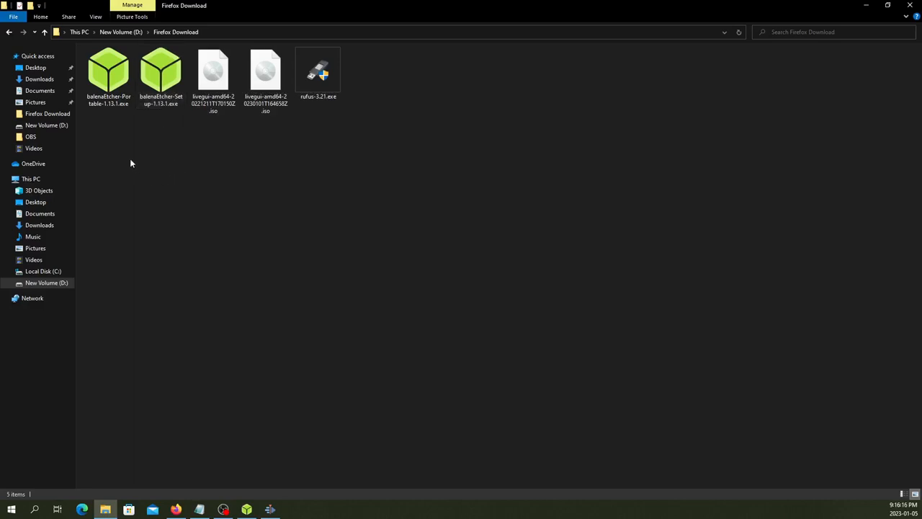
mouse_move(101, 122)
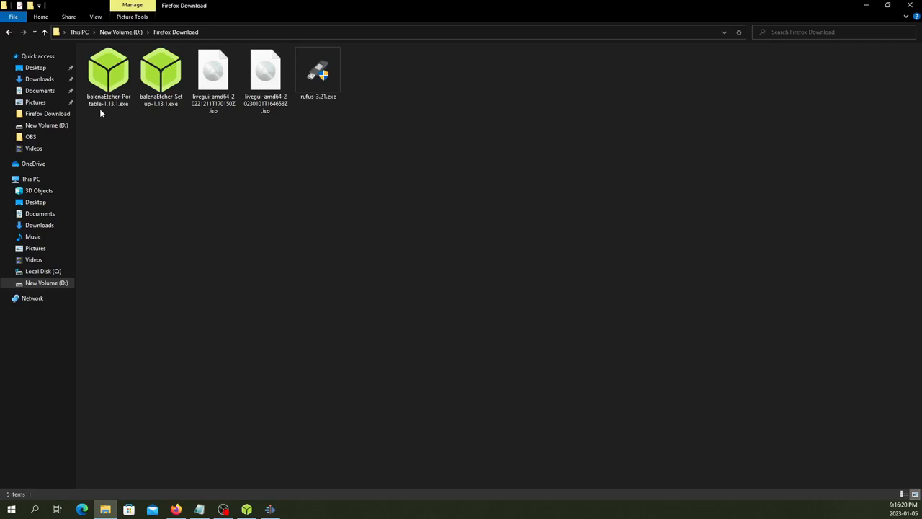
mouse_move(277, 182)
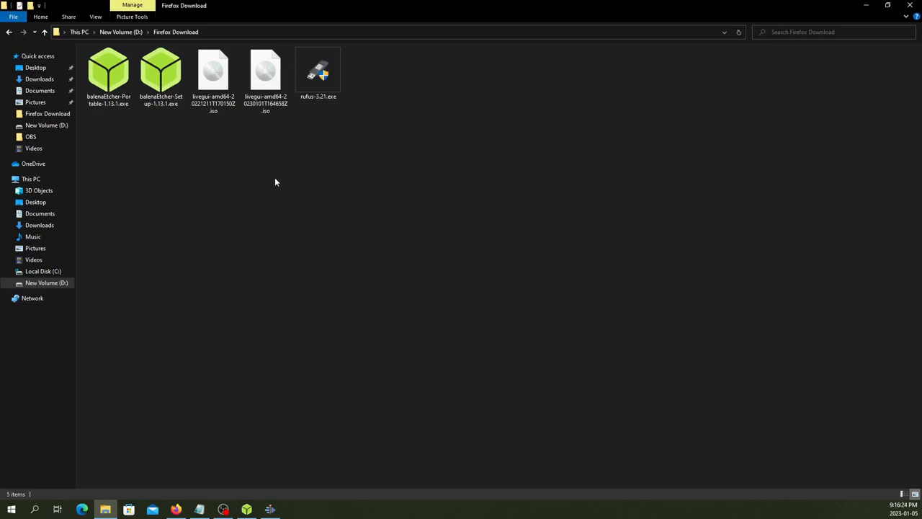
click(265, 72)
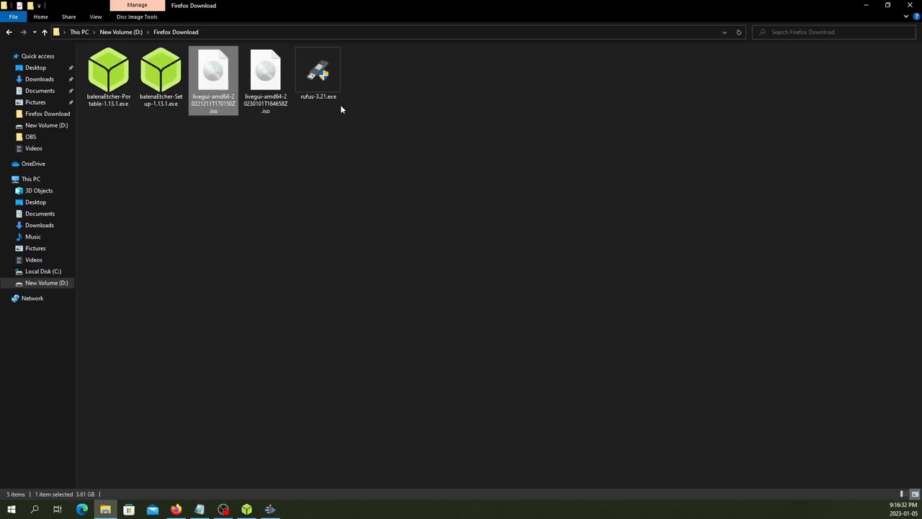
key(Delete)
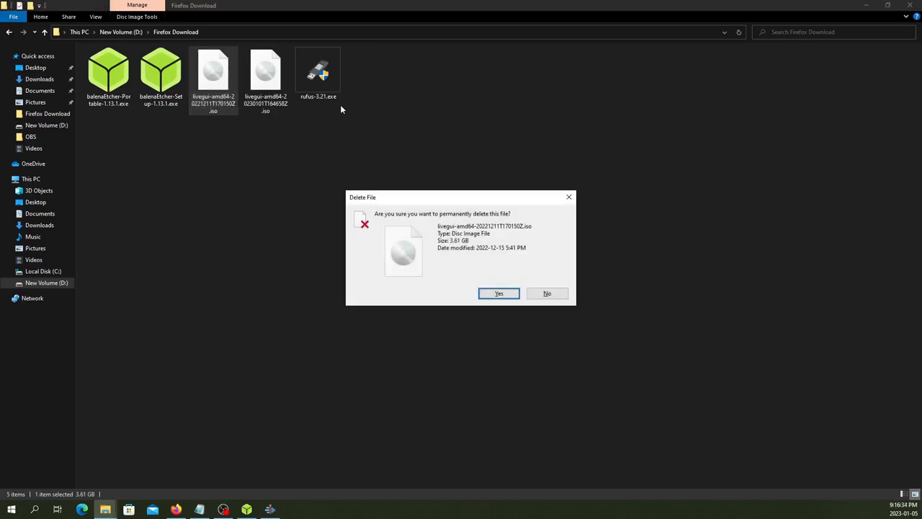
click(498, 294)
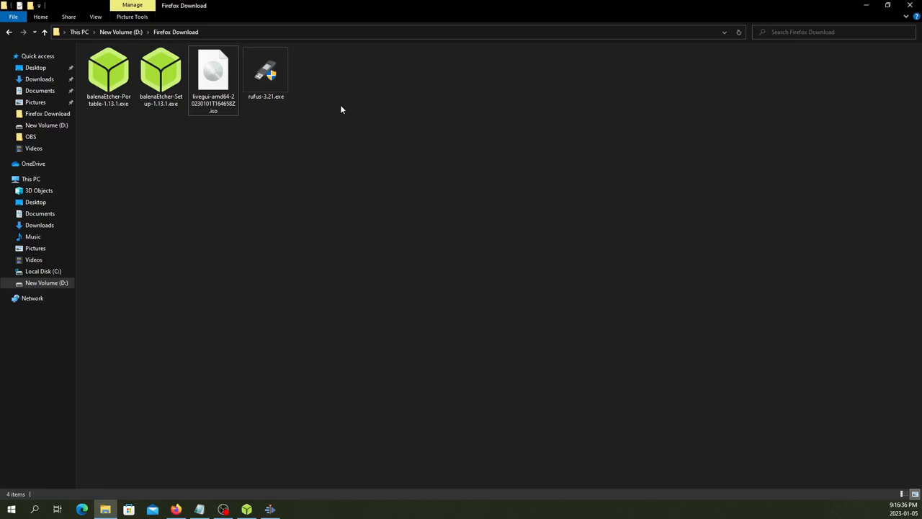
mouse_move(337, 108)
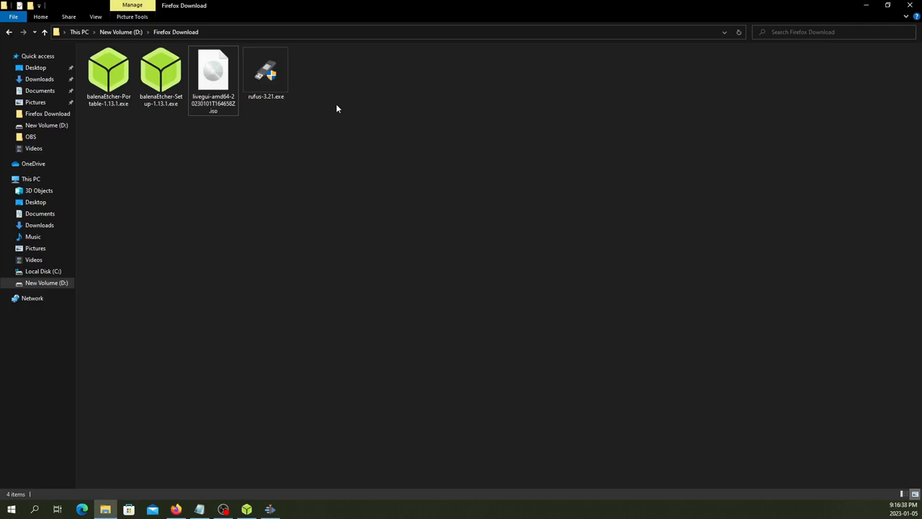
mouse_move(293, 128)
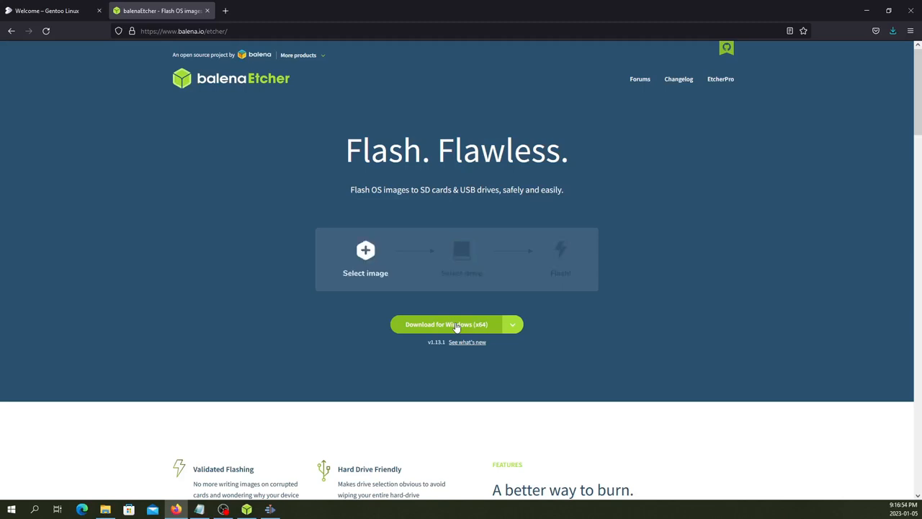
- Show the balenaEtcher download page offering the Windows x64 release 1.13.1
click(512, 324)
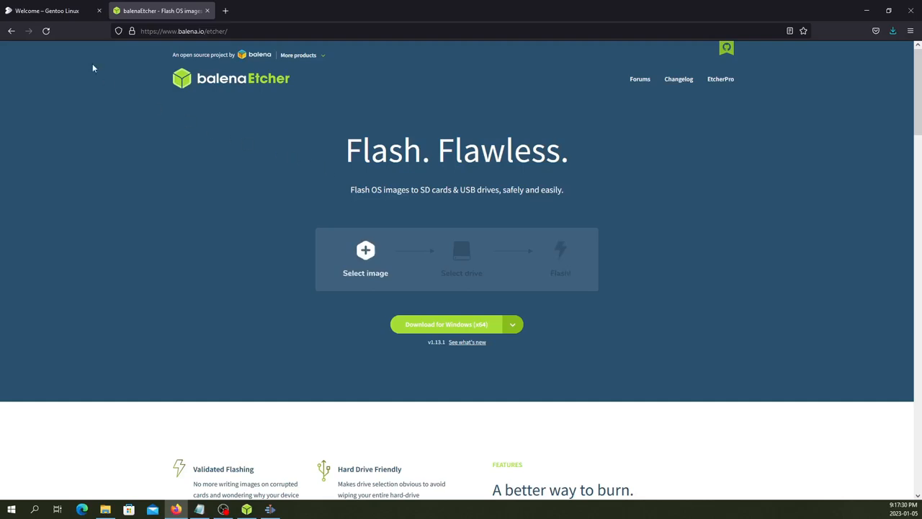
mouse_move(46, 11)
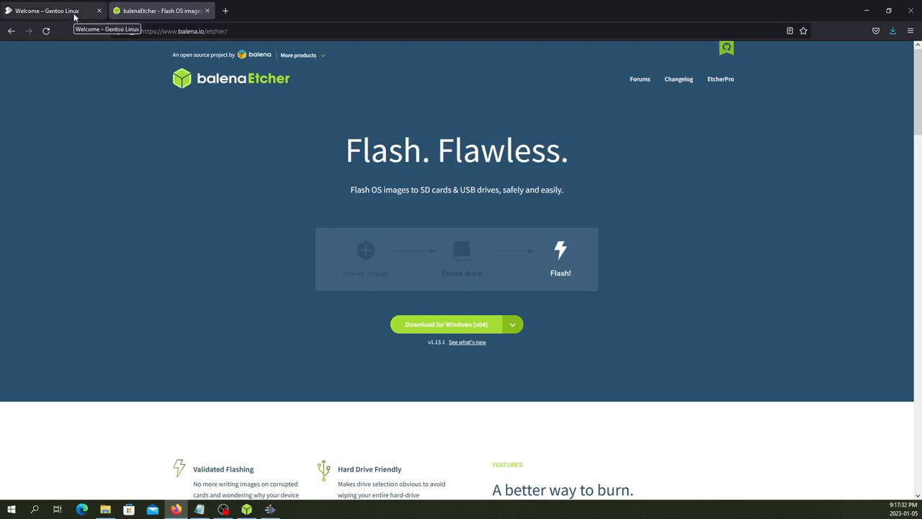
- Return to the Welcome – Gentoo Linux tab in Firefox
click(43, 11)
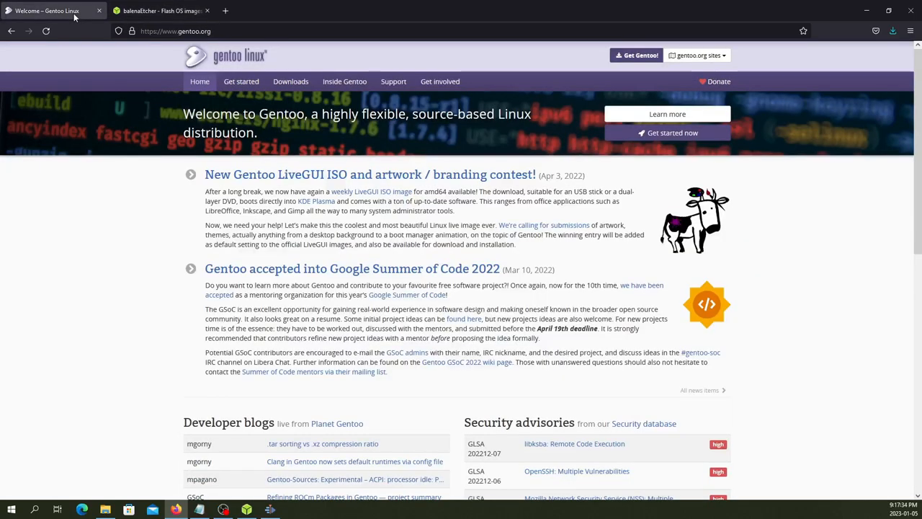
mouse_move(115, 63)
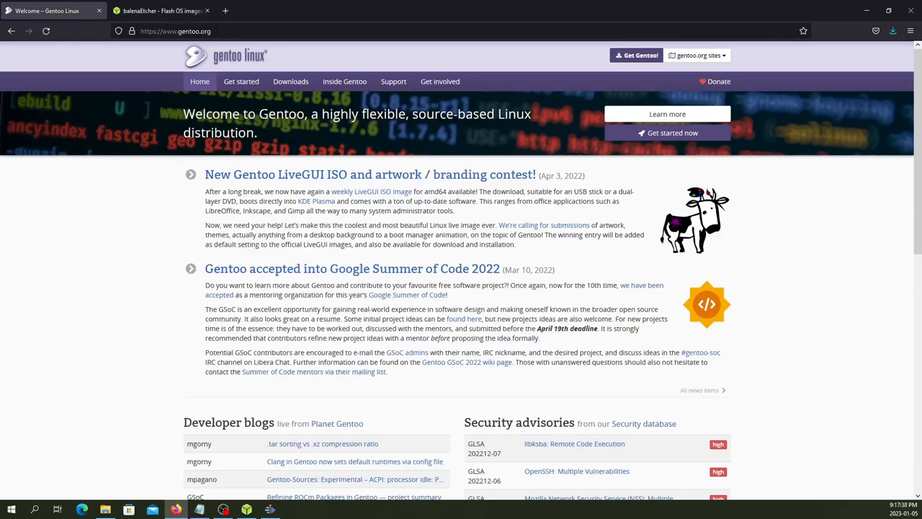
mouse_move(161, 326)
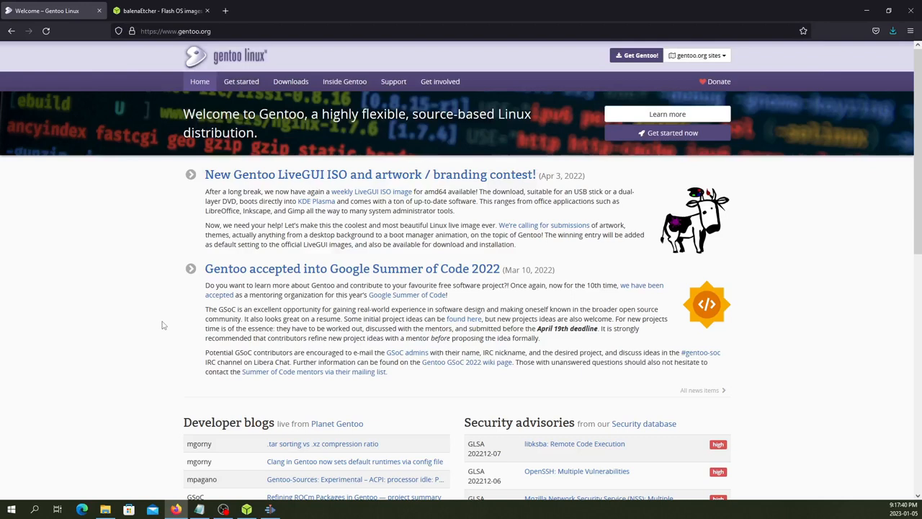
mouse_move(494, 110)
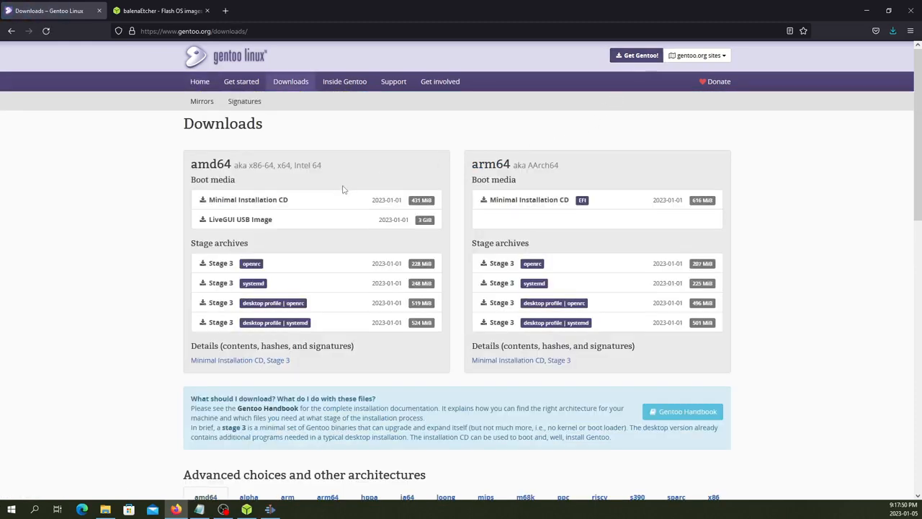
mouse_move(310, 228)
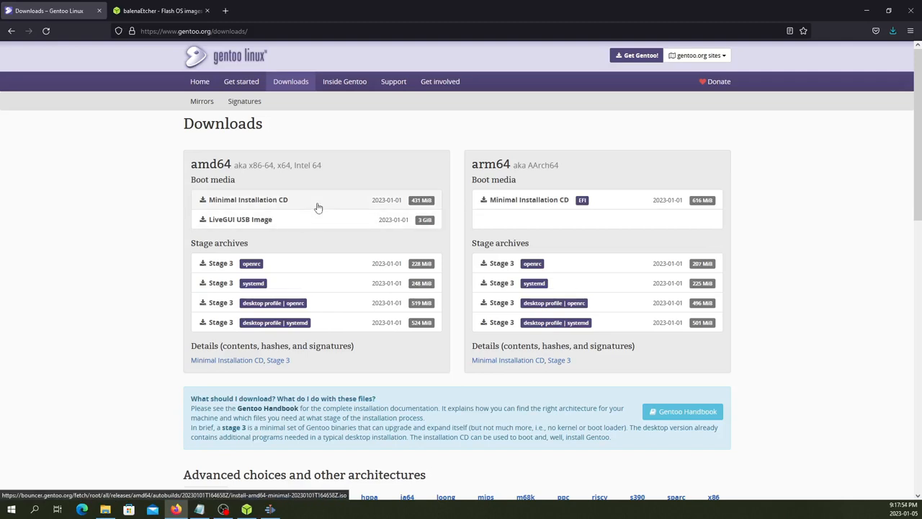
mouse_move(319, 222)
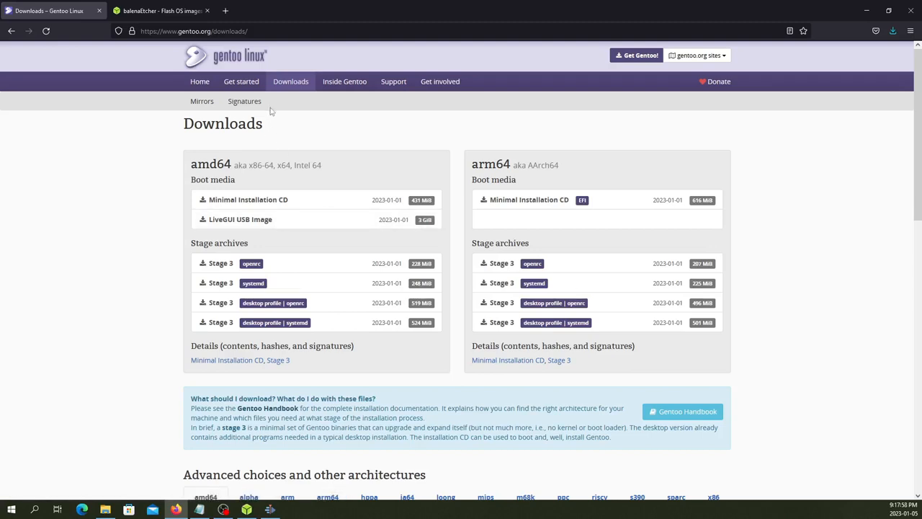
mouse_move(230, 86)
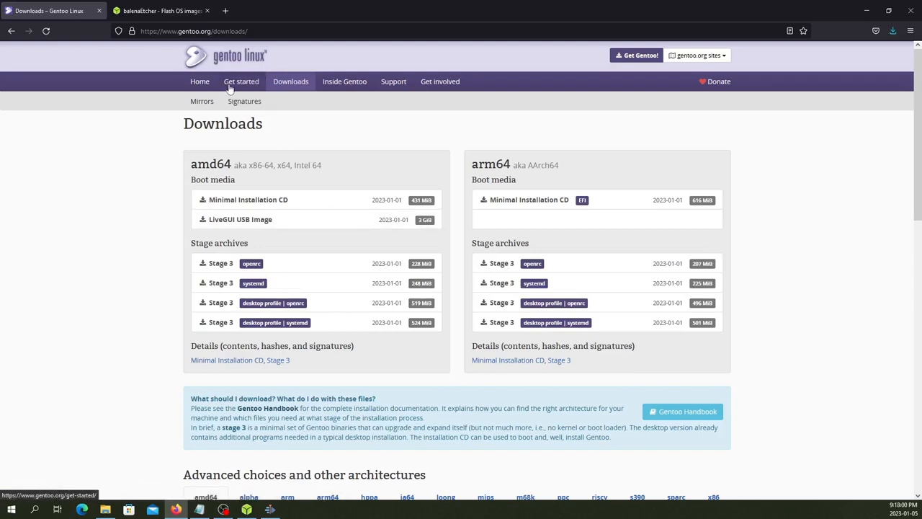
- Open the Getting started page in a new tab and enter the AMD64 handbook from it
click(242, 81)
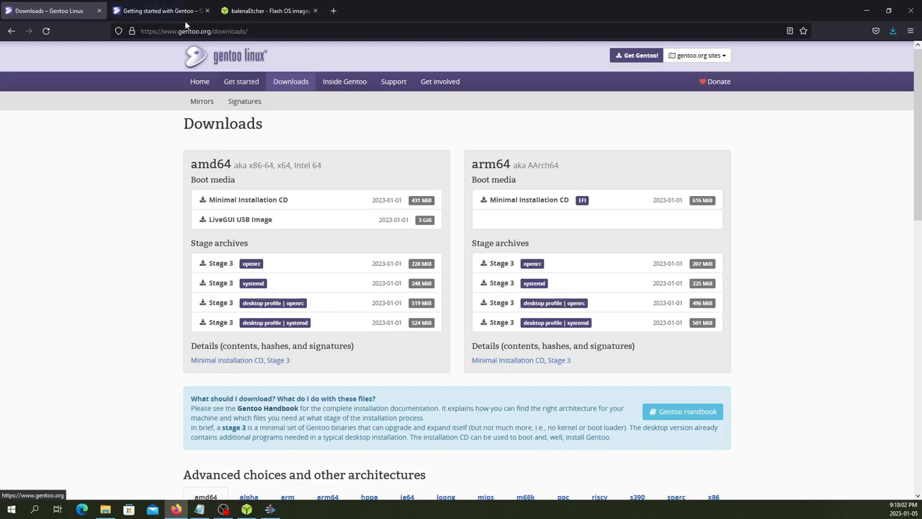
click(166, 12)
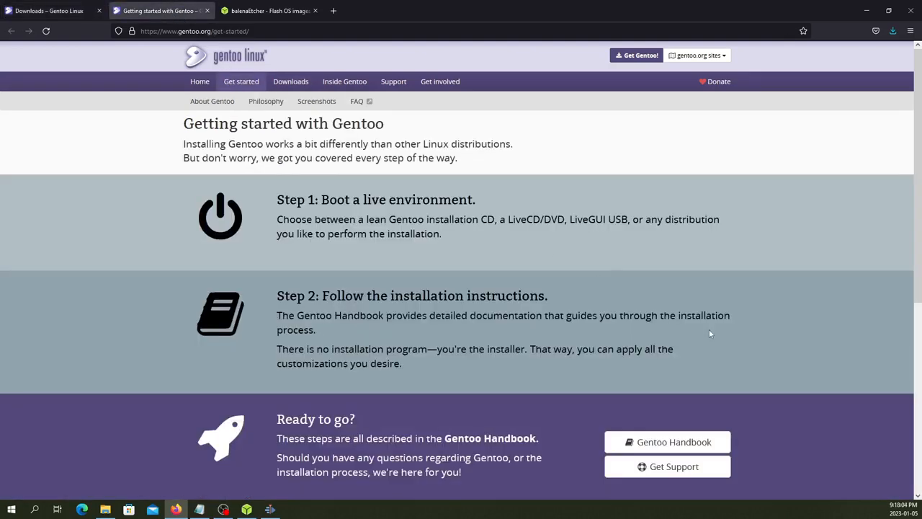
mouse_move(668, 440)
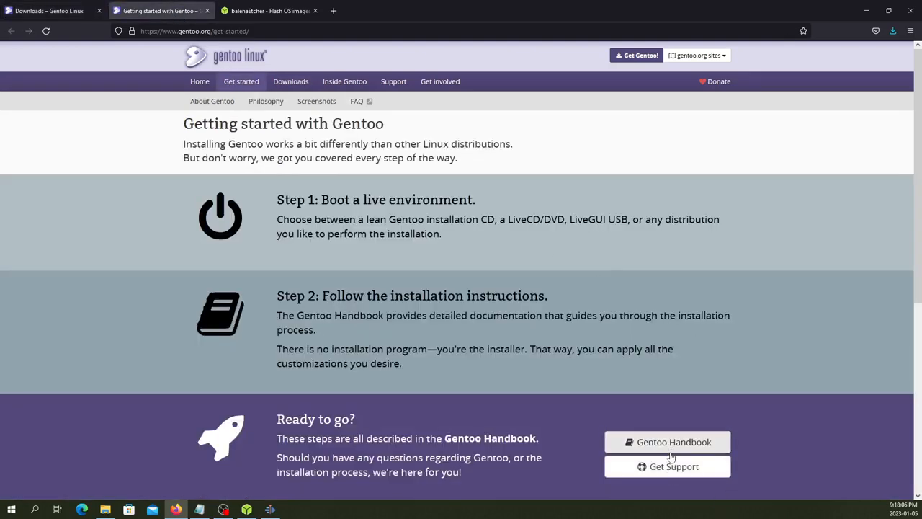
mouse_move(675, 447)
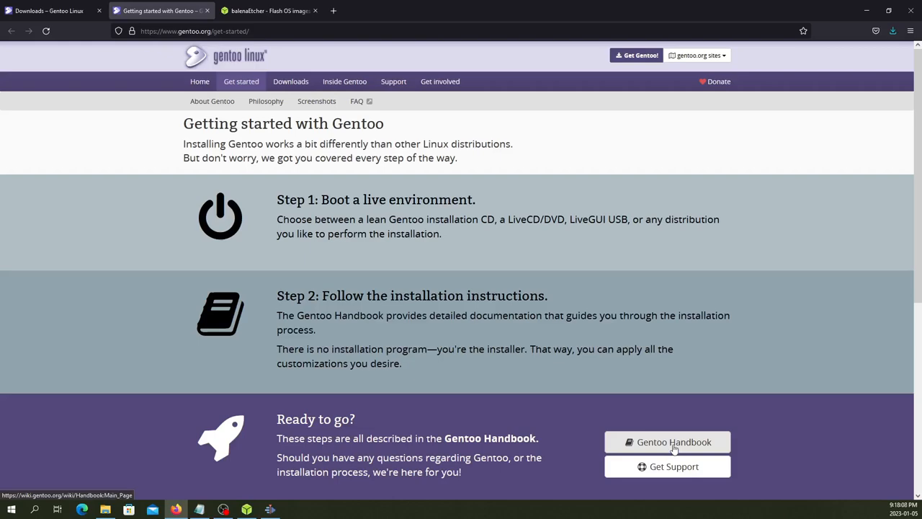
click(669, 441)
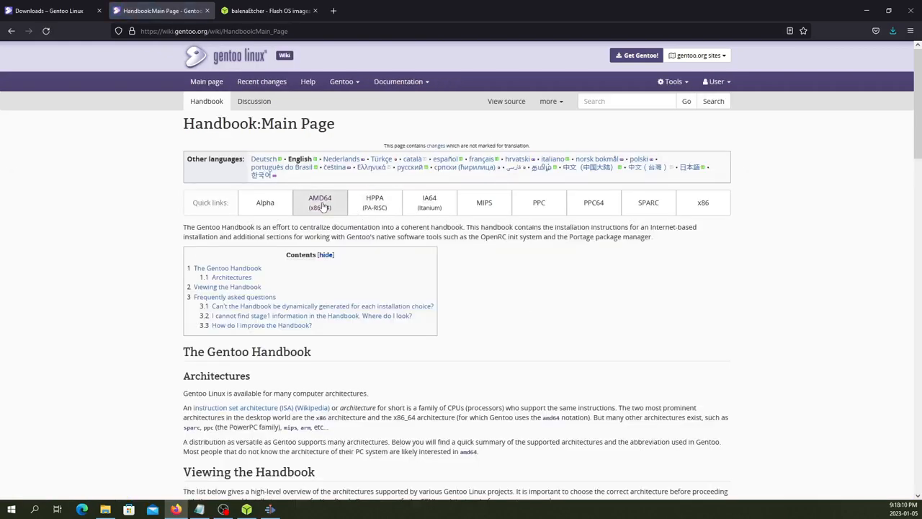
click(320, 201)
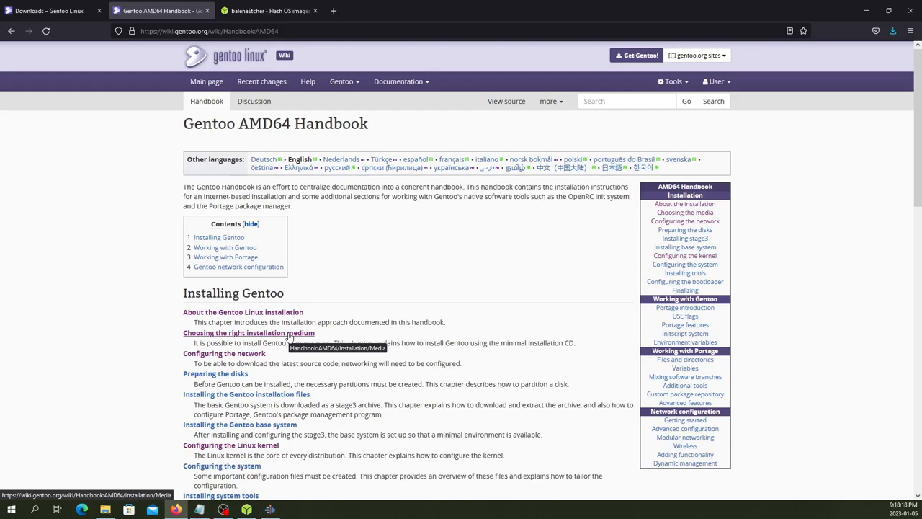
- Open the 'Choosing the right installation medium' guide and scroll to its installation media section
click(247, 331)
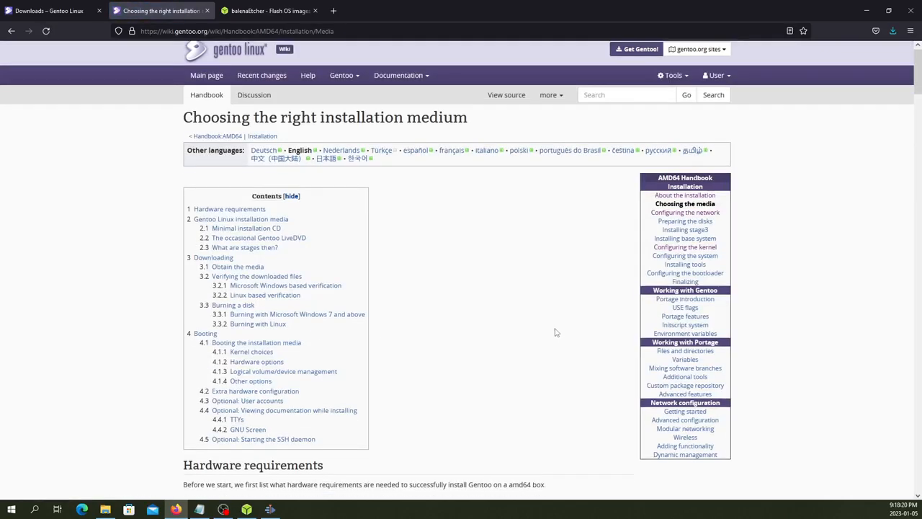
scroll(down, 3)
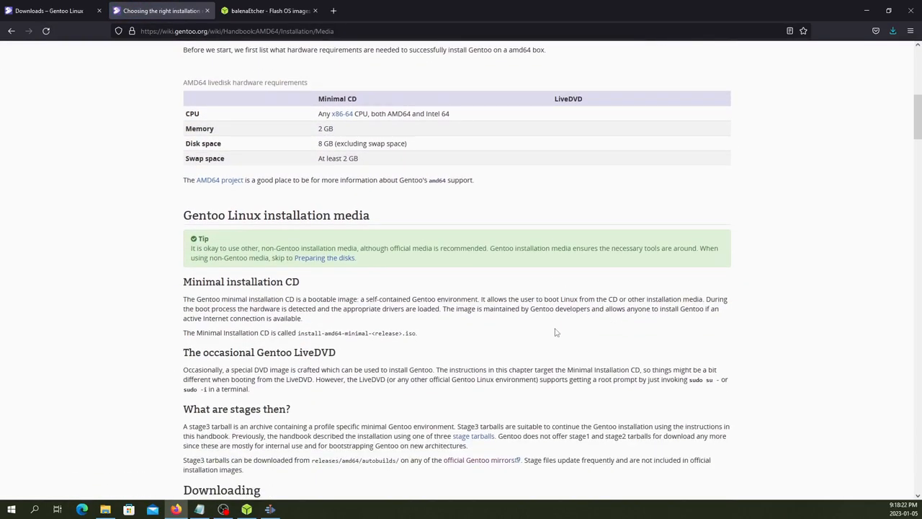
scroll(down, 3)
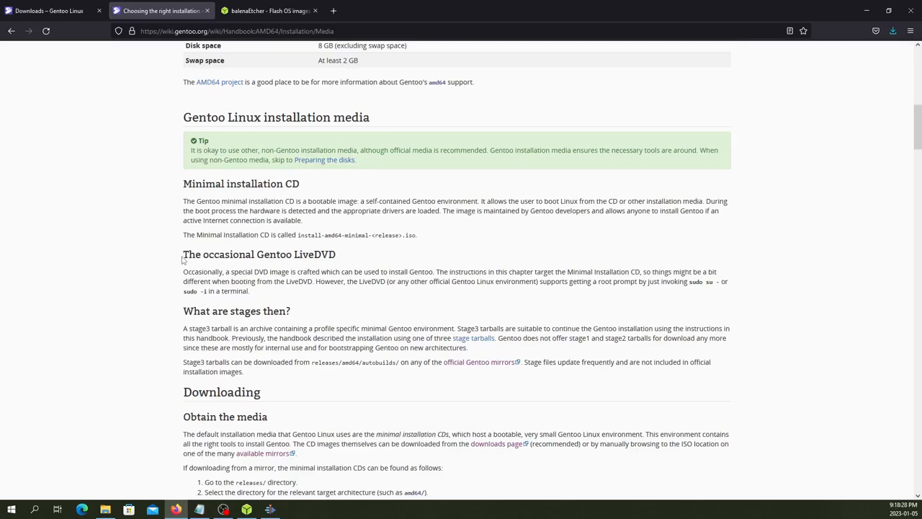
mouse_move(414, 245)
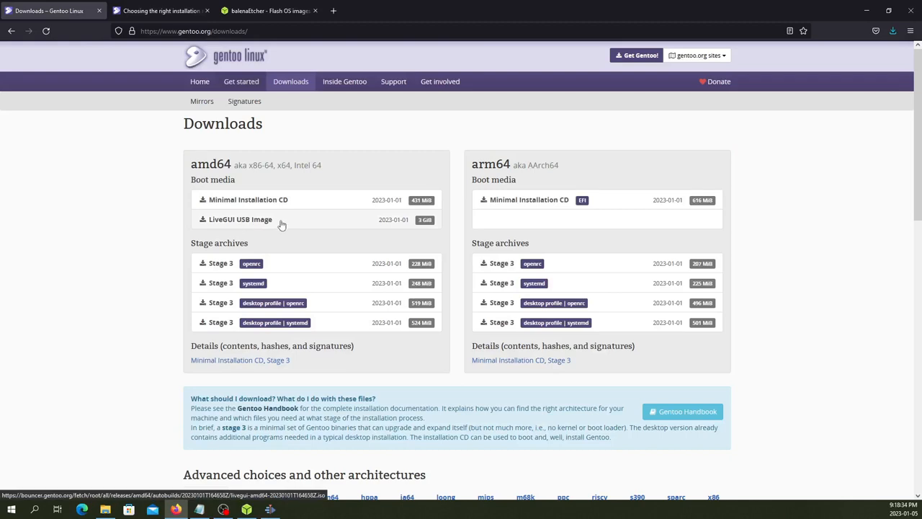
mouse_move(282, 228)
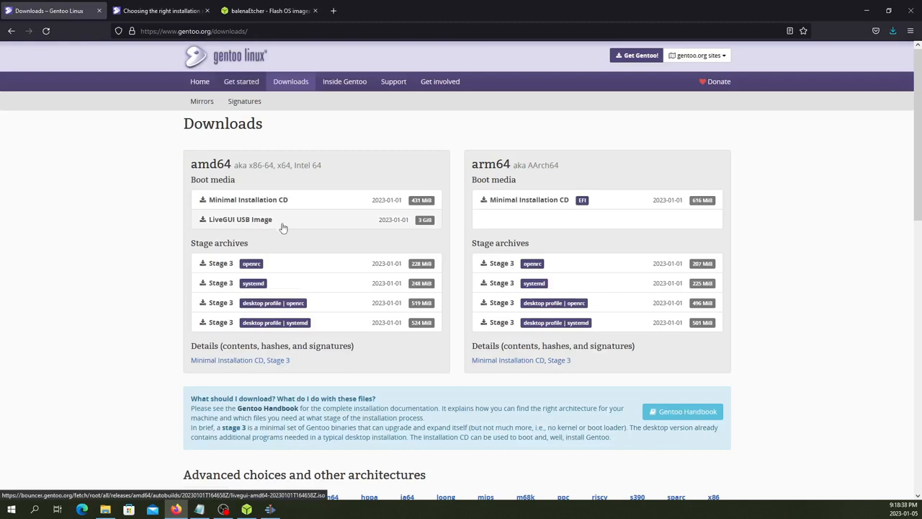
mouse_move(130, 396)
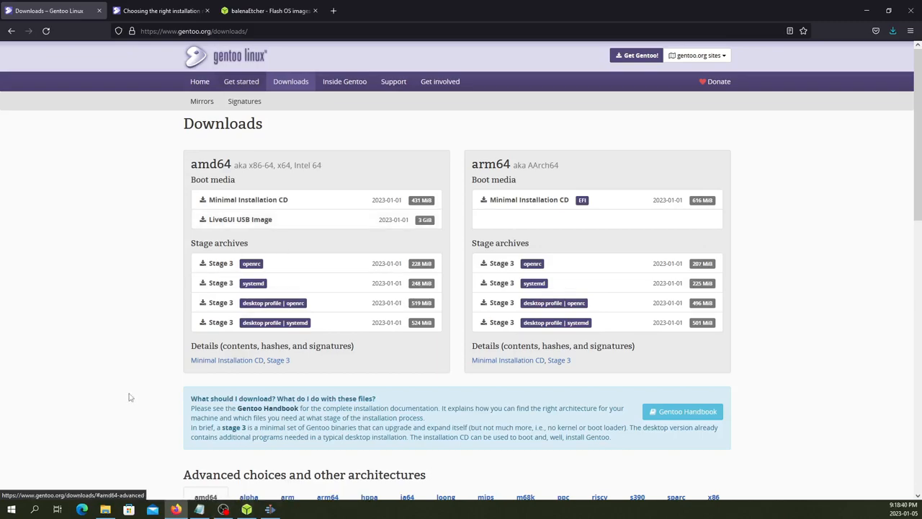
click(108, 508)
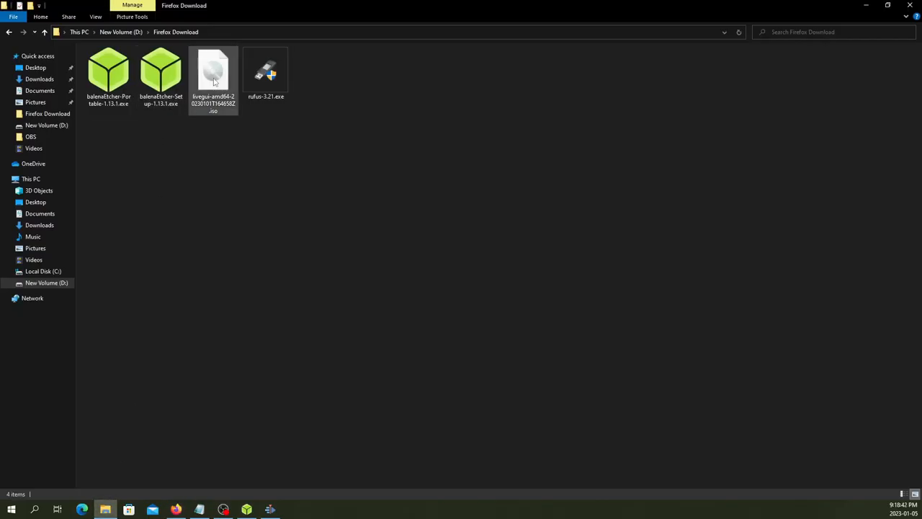
click(216, 75)
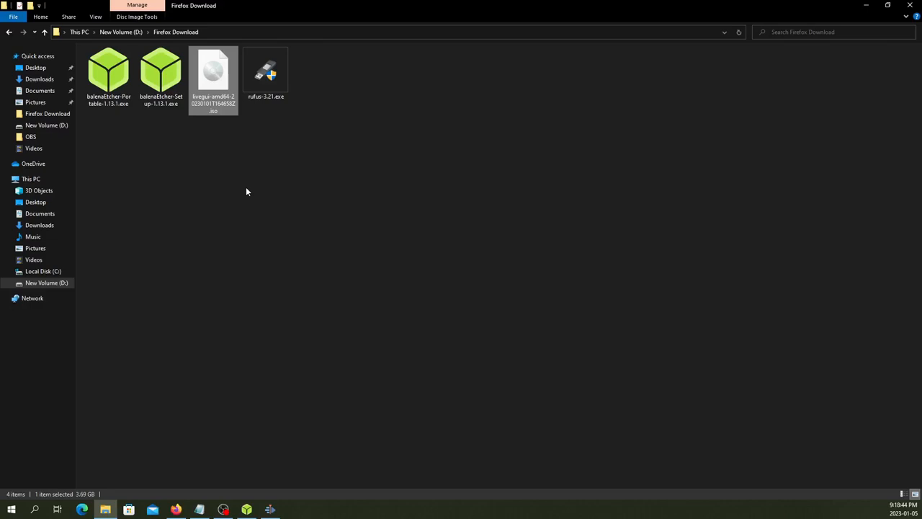
mouse_move(270, 136)
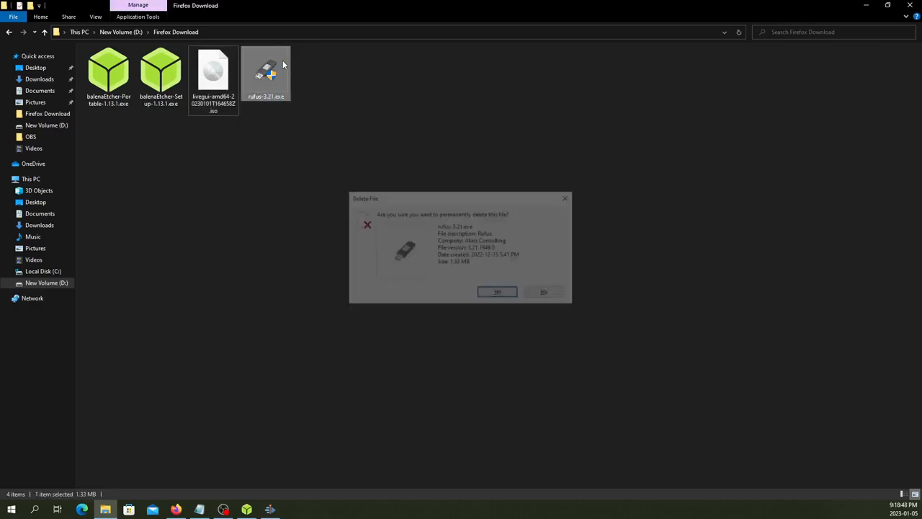
click(497, 291)
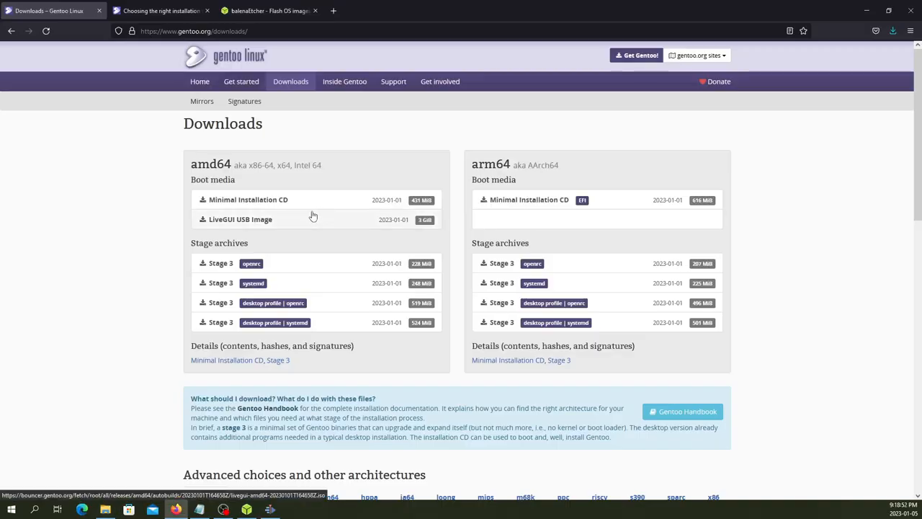
mouse_move(285, 224)
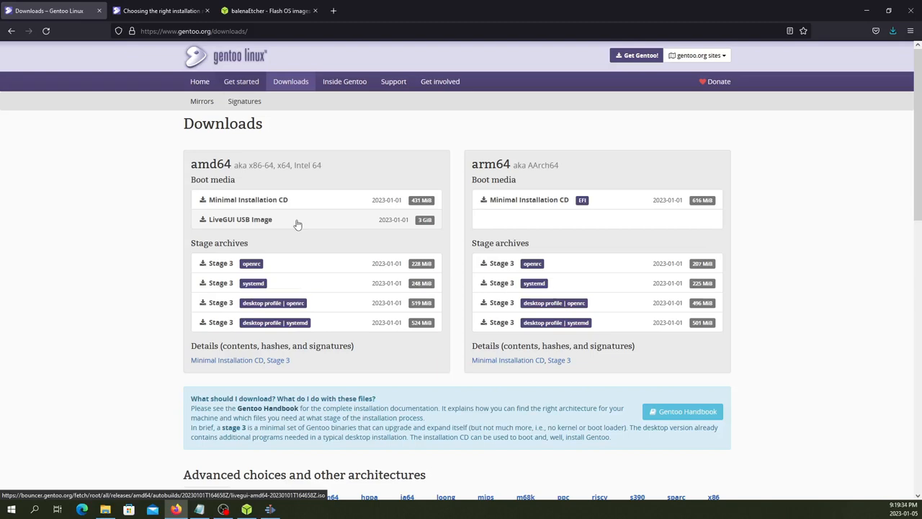
mouse_move(291, 469)
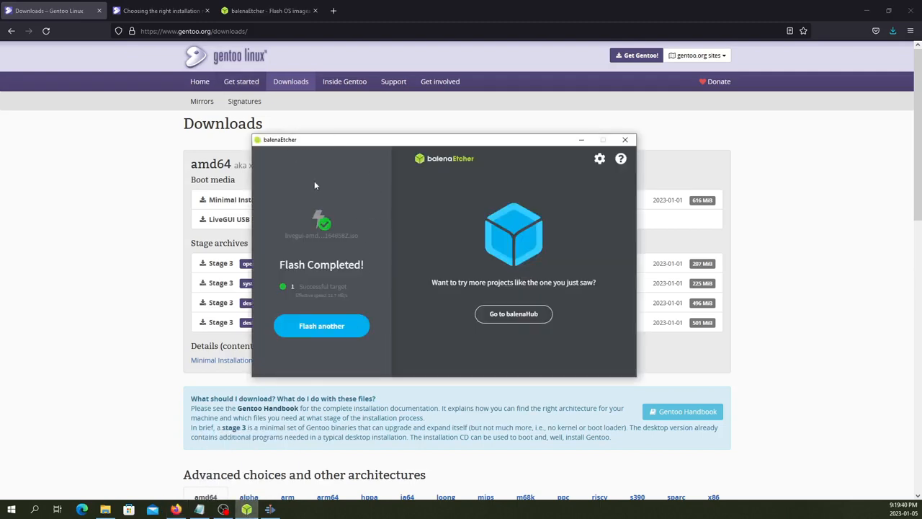
- Choose 'Flash another' after the completed flash and request an image file to flash
click(321, 326)
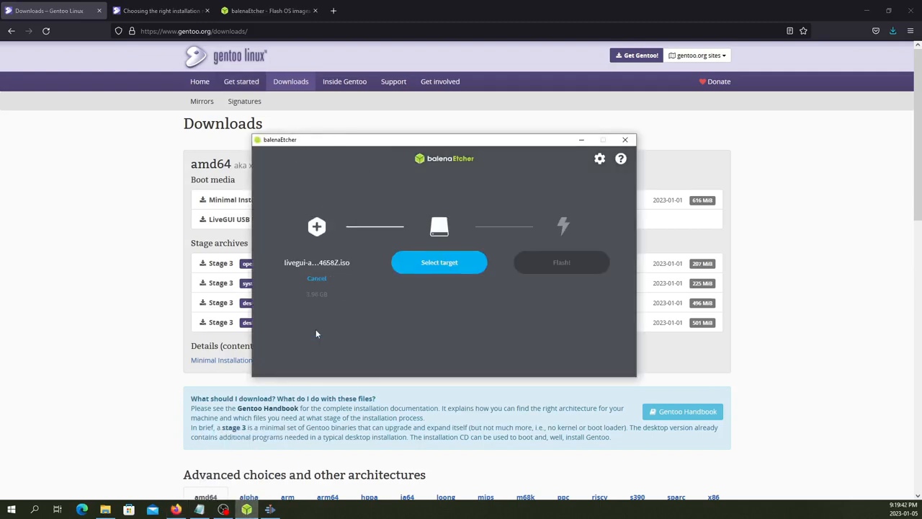
mouse_move(317, 279)
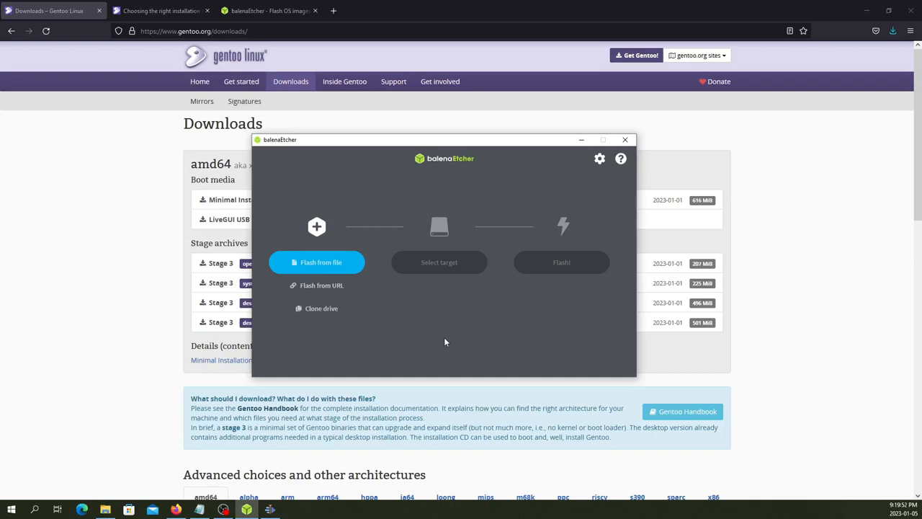
mouse_move(443, 340)
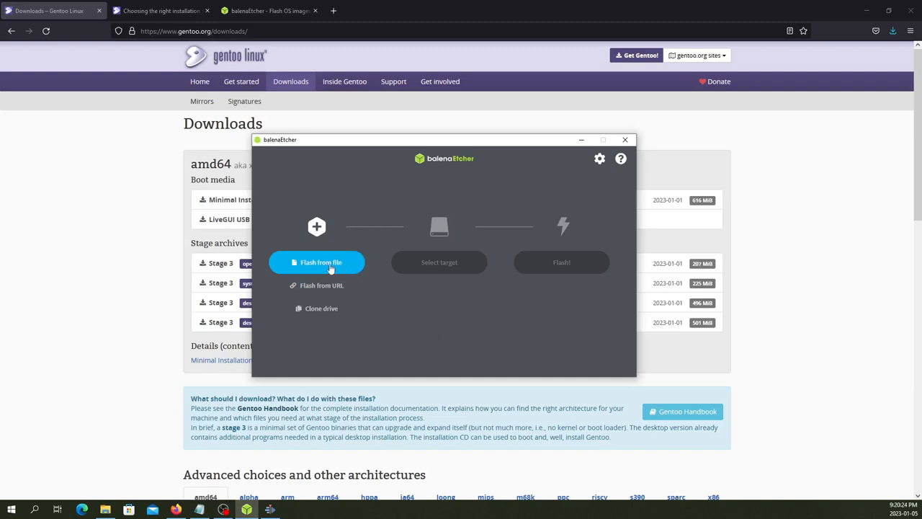
click(316, 262)
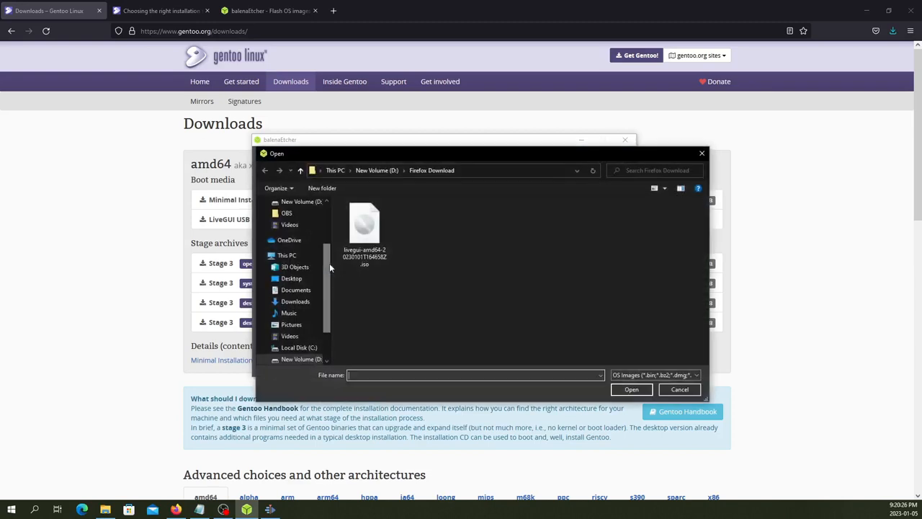
- Select the livegui-amd64 ISO in Firefox Download and load it as the image
click(363, 230)
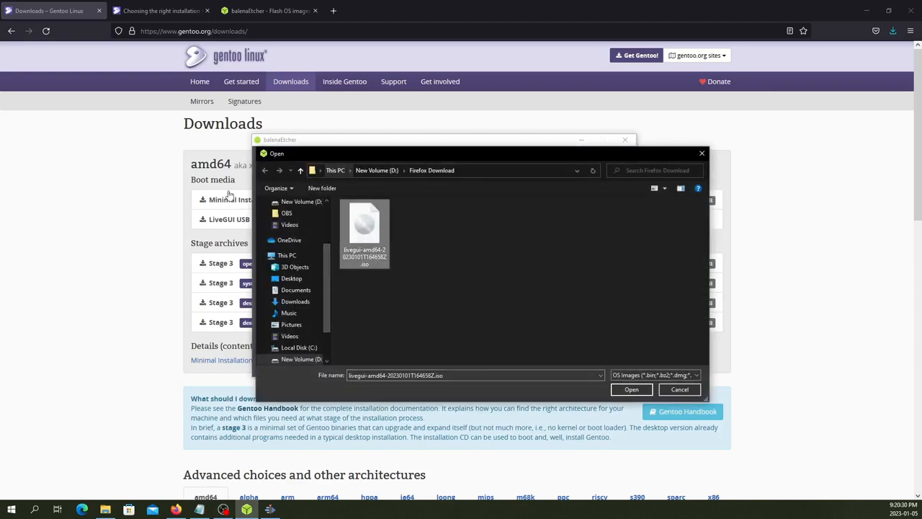
mouse_move(229, 219)
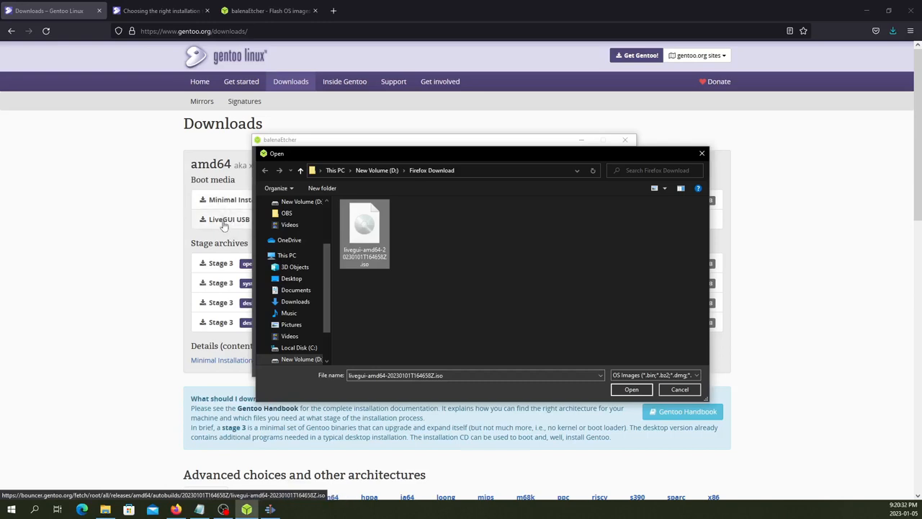
mouse_move(378, 237)
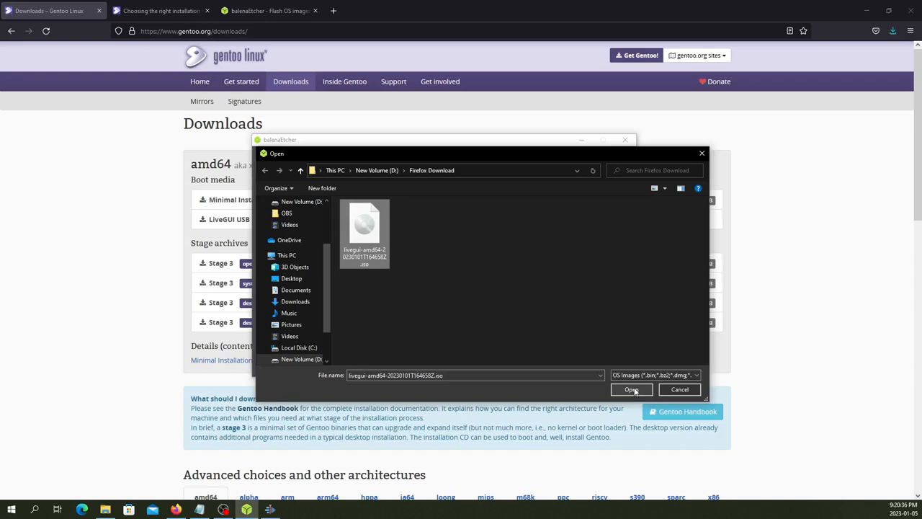
click(631, 389)
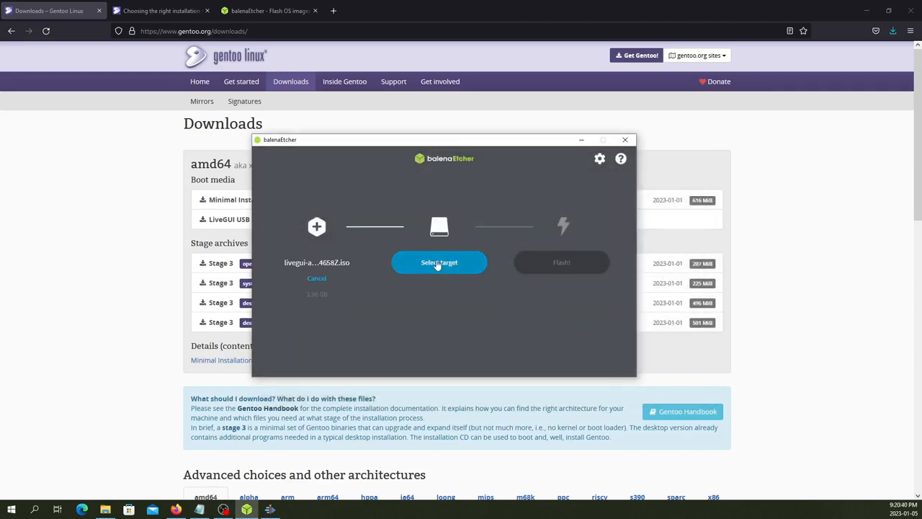
- Set the SanDisk USB Device as the target and start flashing the Gentoo ISO to it
click(438, 262)
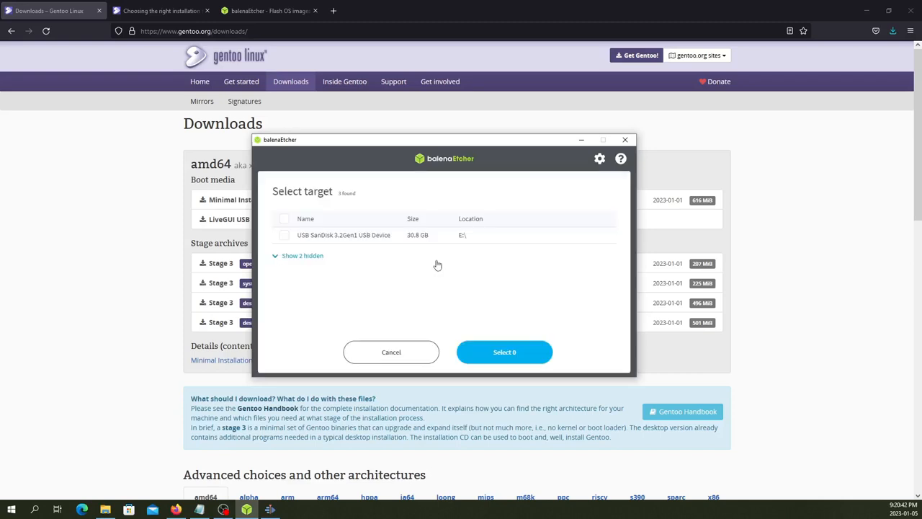
mouse_move(334, 241)
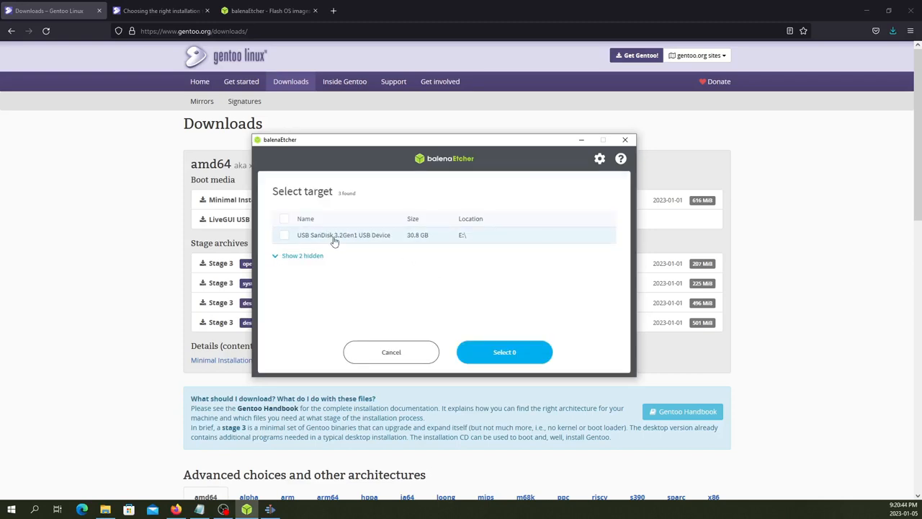
mouse_move(377, 245)
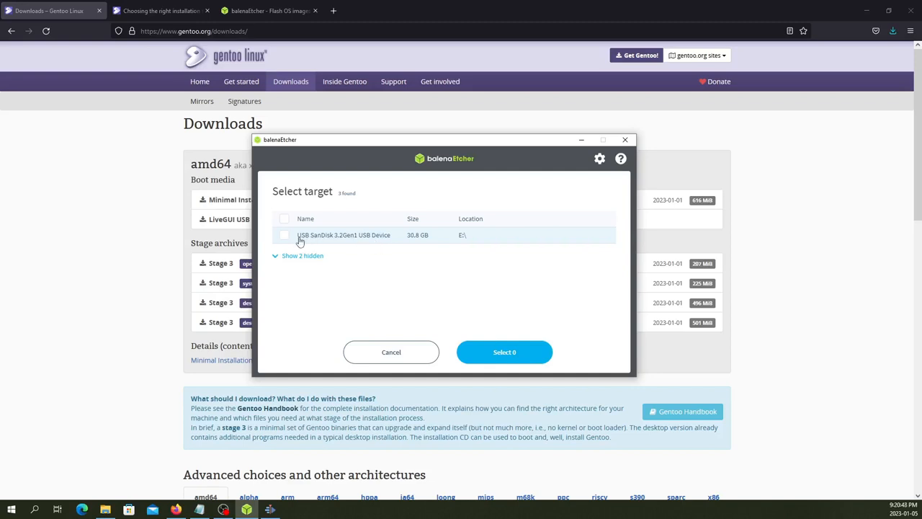
mouse_move(341, 239)
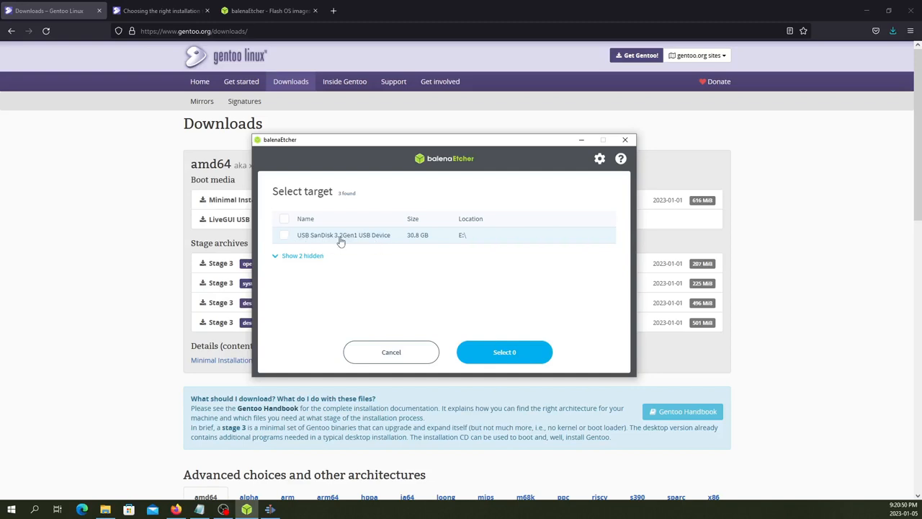
mouse_move(366, 242)
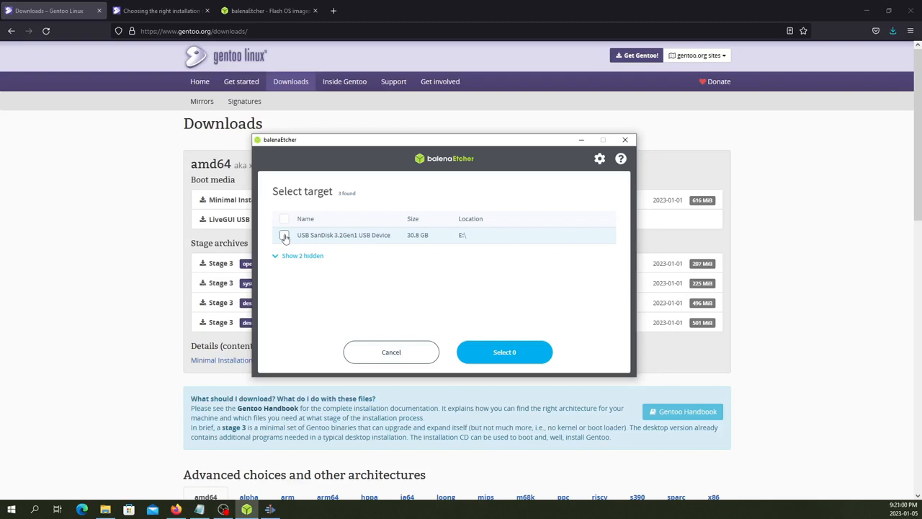
click(284, 234)
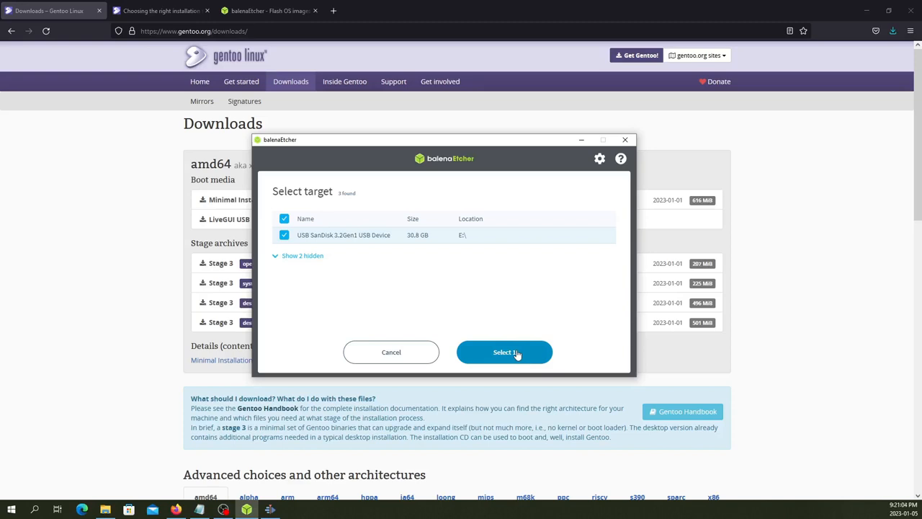
click(505, 352)
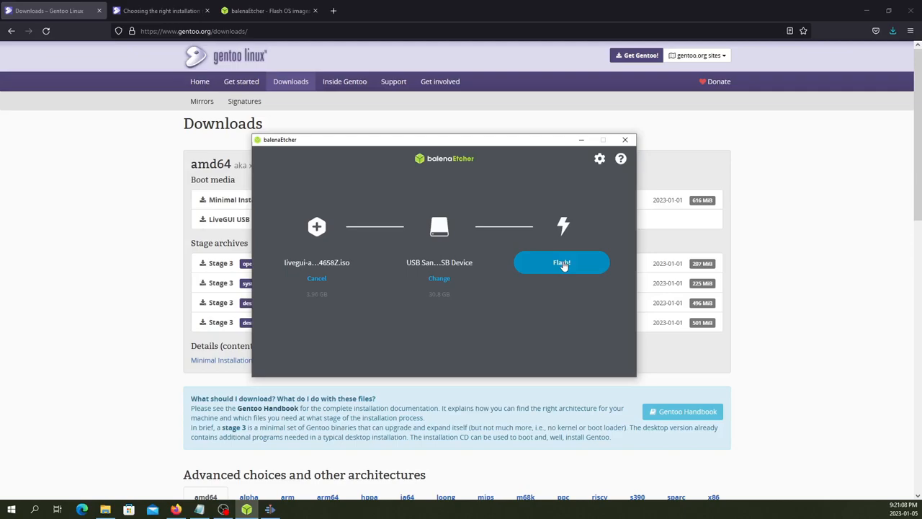
click(561, 262)
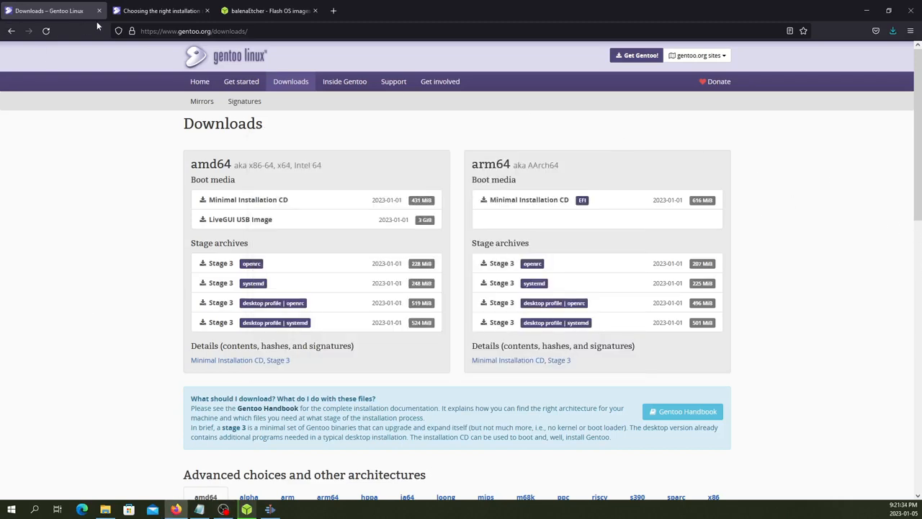
- Leave balenaEtcher flashing and switch to the Gentoo installation guide tab in Firefox
click(165, 10)
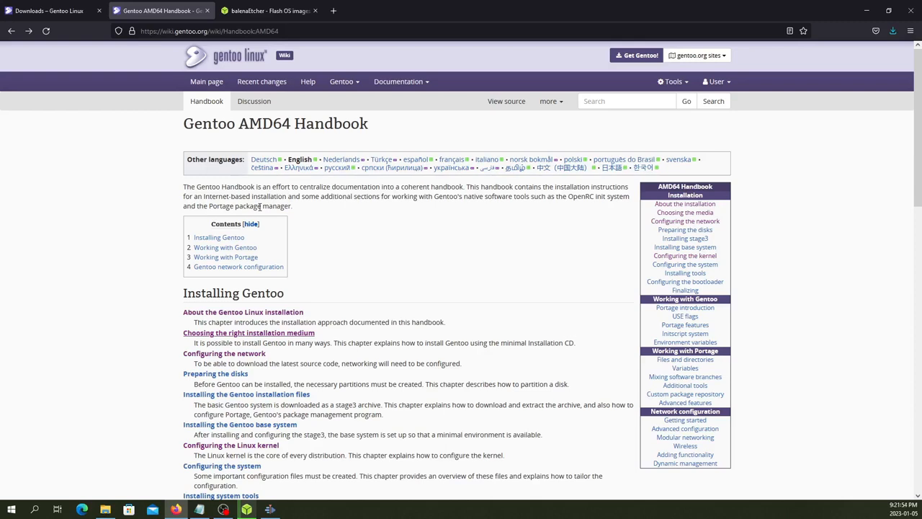
mouse_move(276, 227)
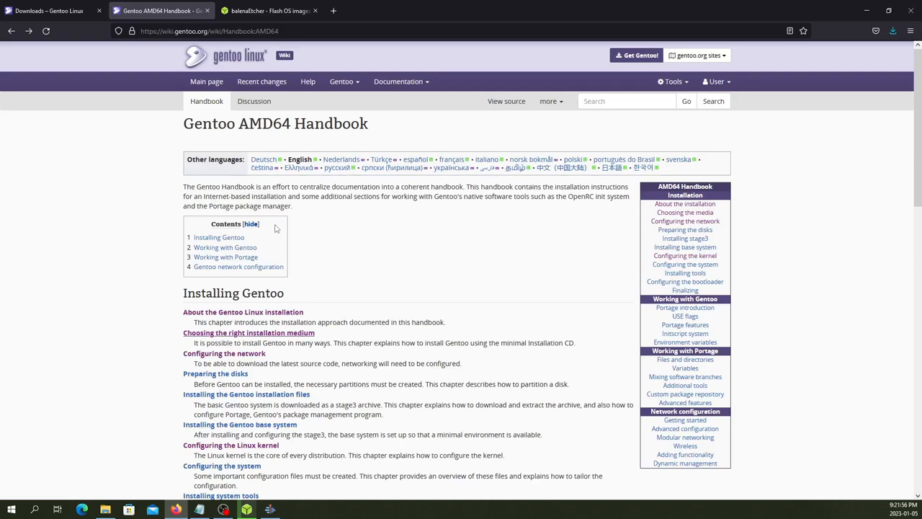
mouse_move(348, 314)
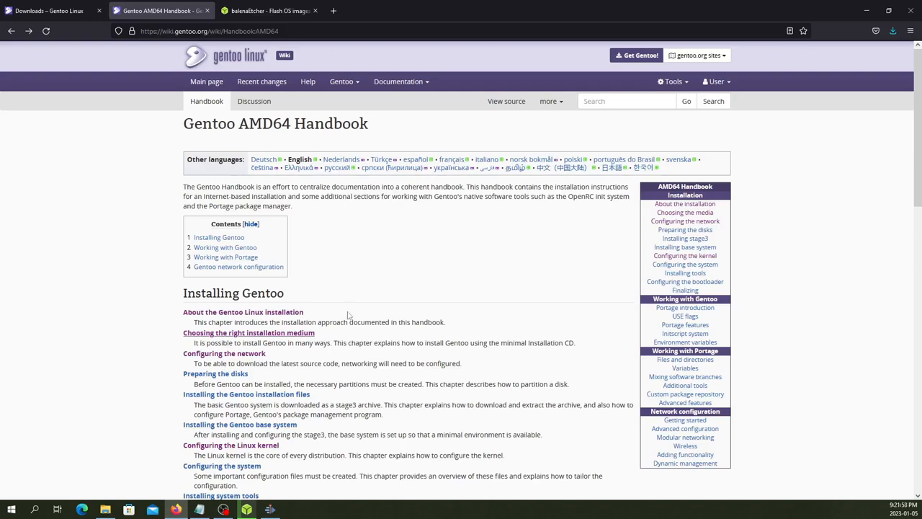
mouse_move(347, 314)
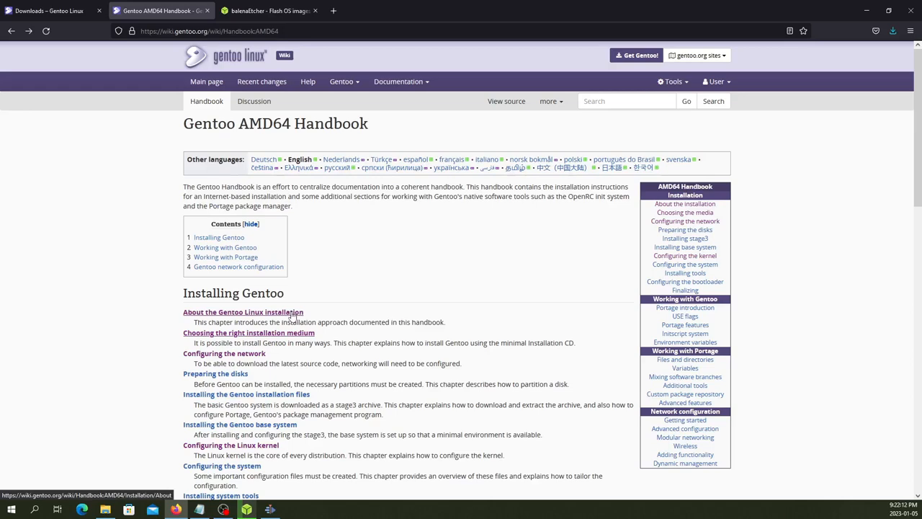
mouse_move(294, 317)
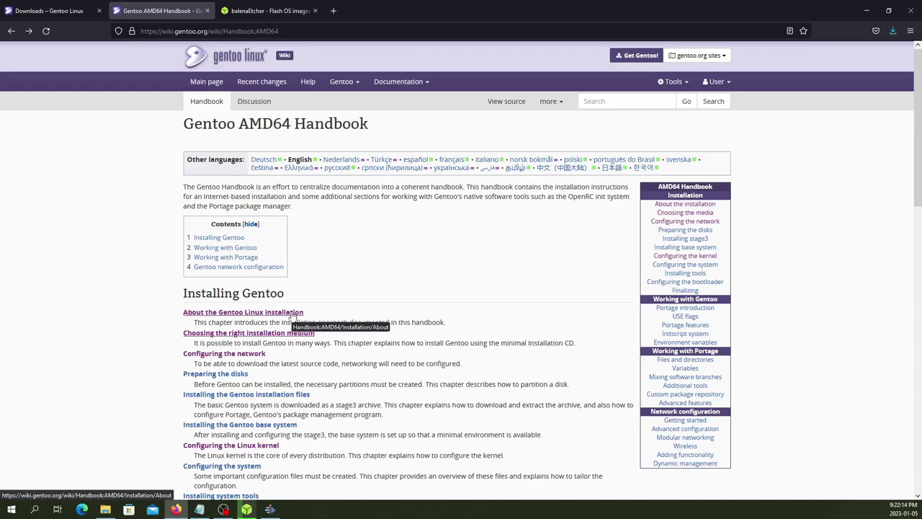
- Open the 'About the Gentoo Linux installation' chapter of the AMD64 Handbook
click(242, 311)
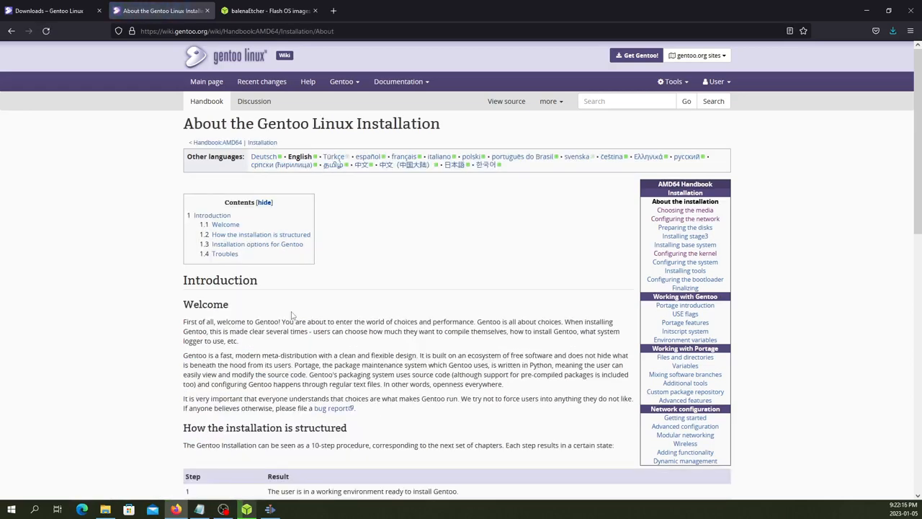
- Read through the About chapter and continue to the 'Choosing the media' chapter
scroll(down, 3)
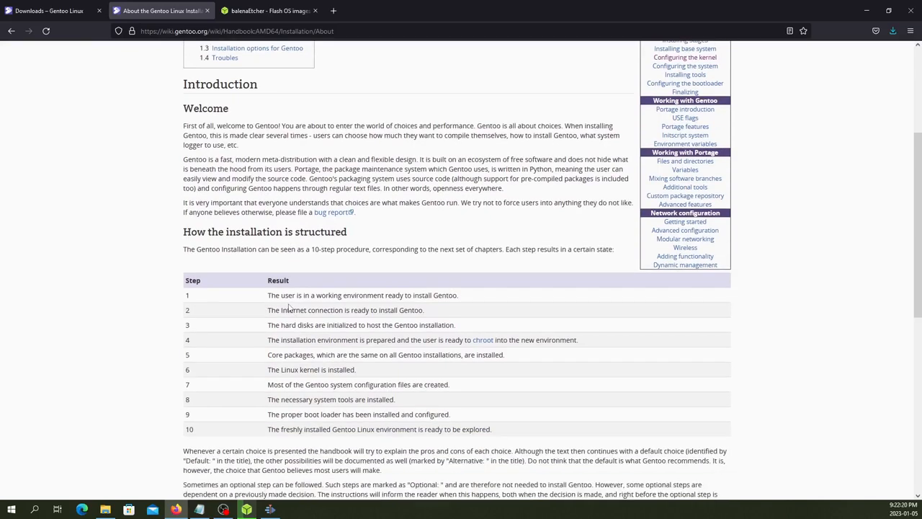
scroll(up, 3)
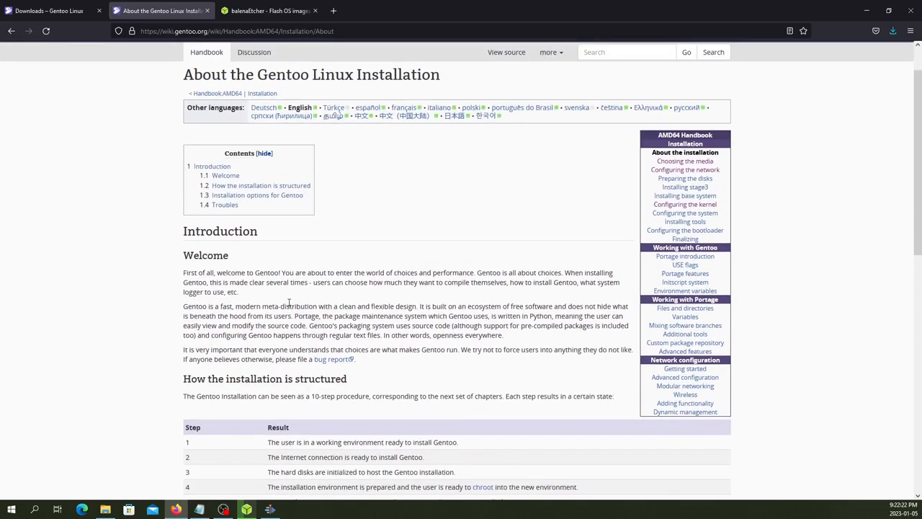
scroll(down, 3)
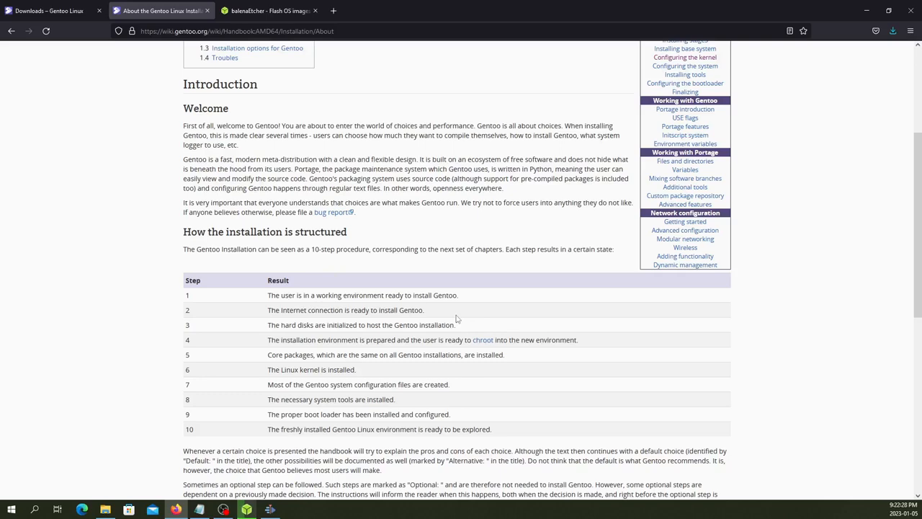
scroll(down, 3)
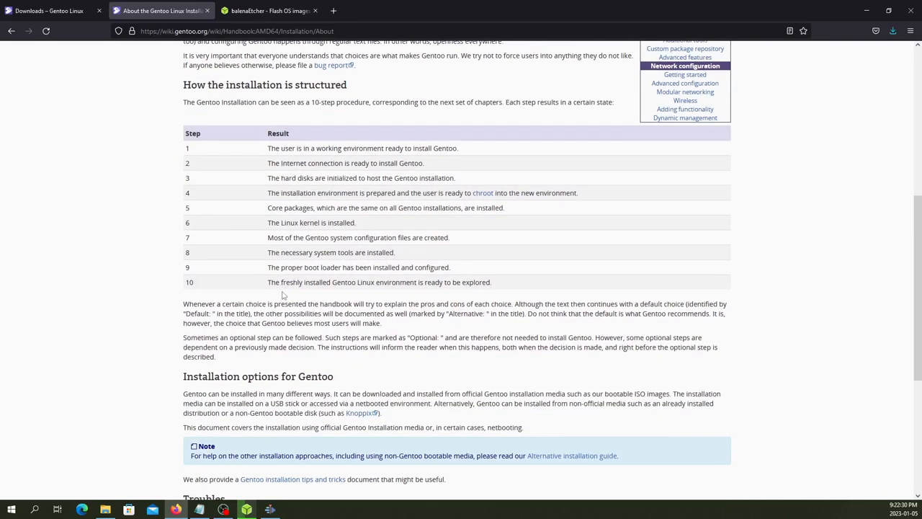
scroll(down, 3)
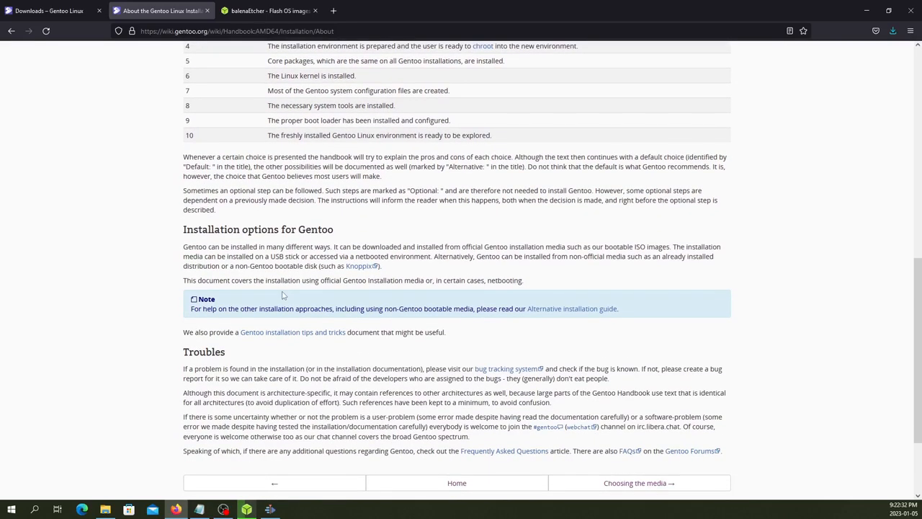
scroll(down, 3)
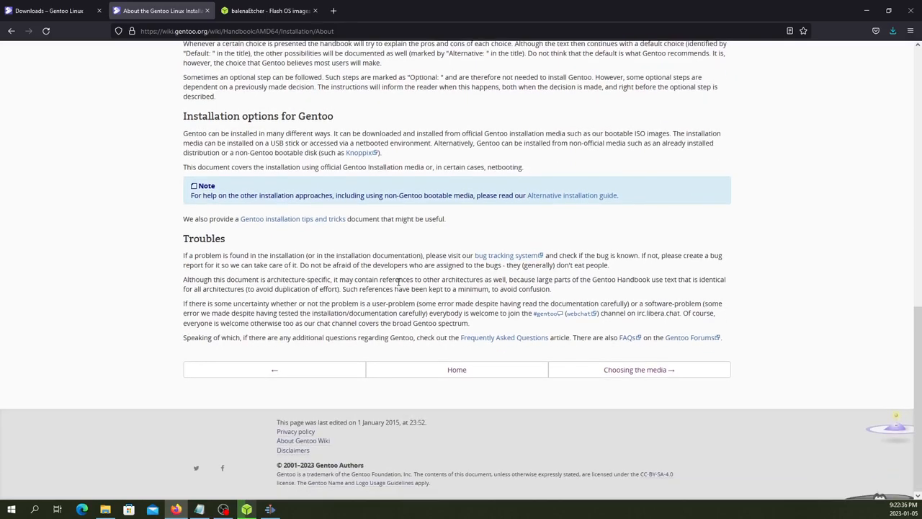
mouse_move(653, 374)
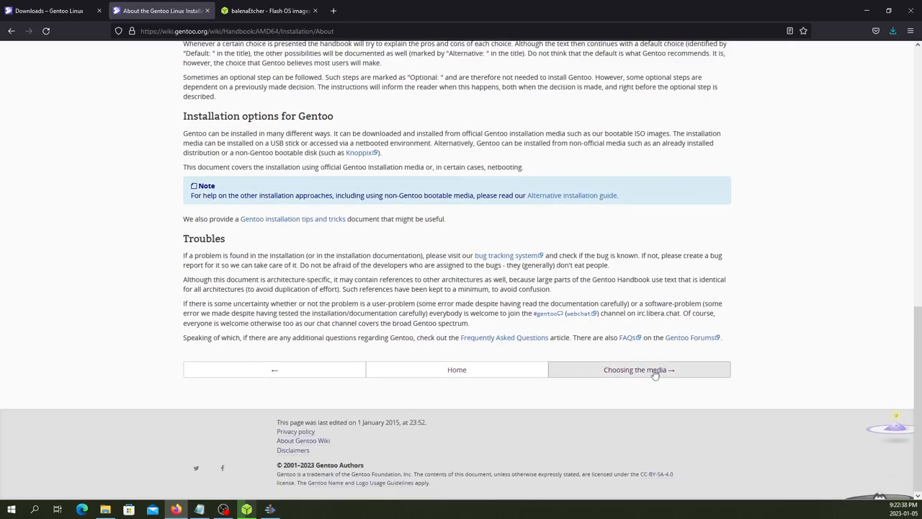
click(640, 369)
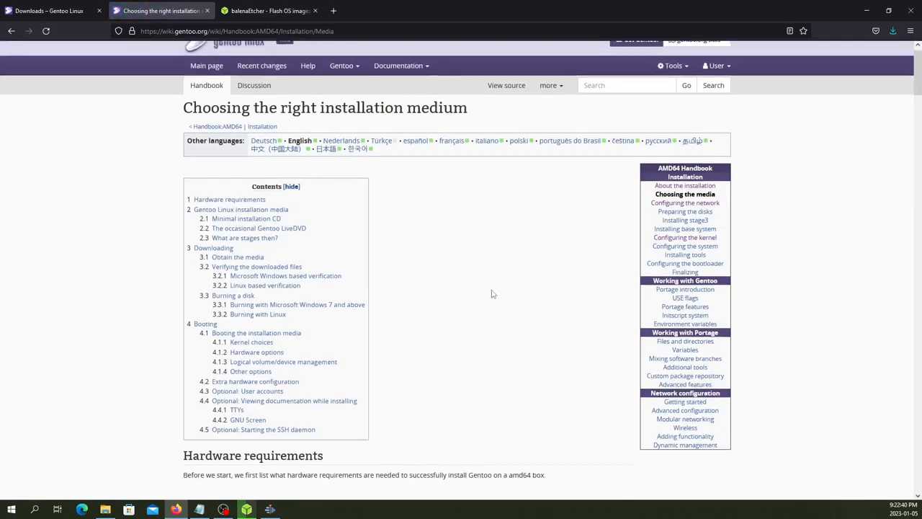
- Scroll the installation-medium chapter down past boot options, user accounts and the SSH daemon section
scroll(down, 3)
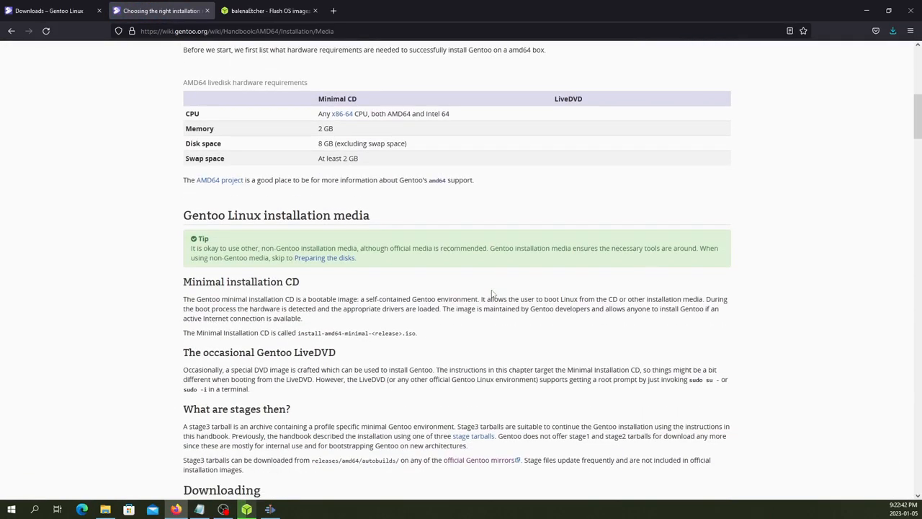
scroll(down, 3)
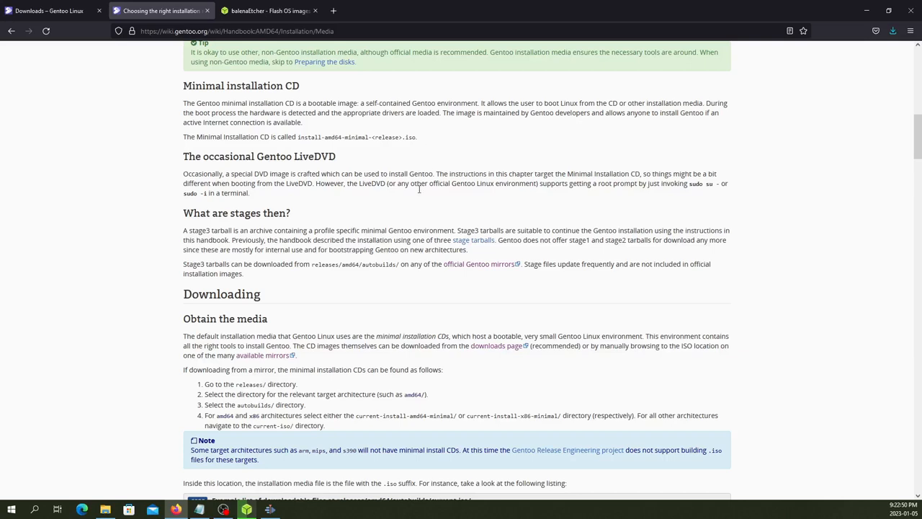
mouse_move(417, 201)
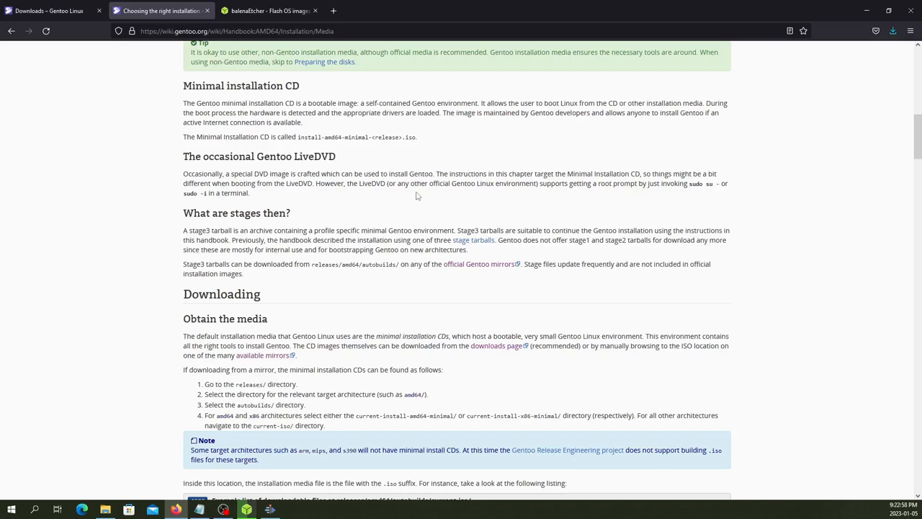
mouse_move(297, 85)
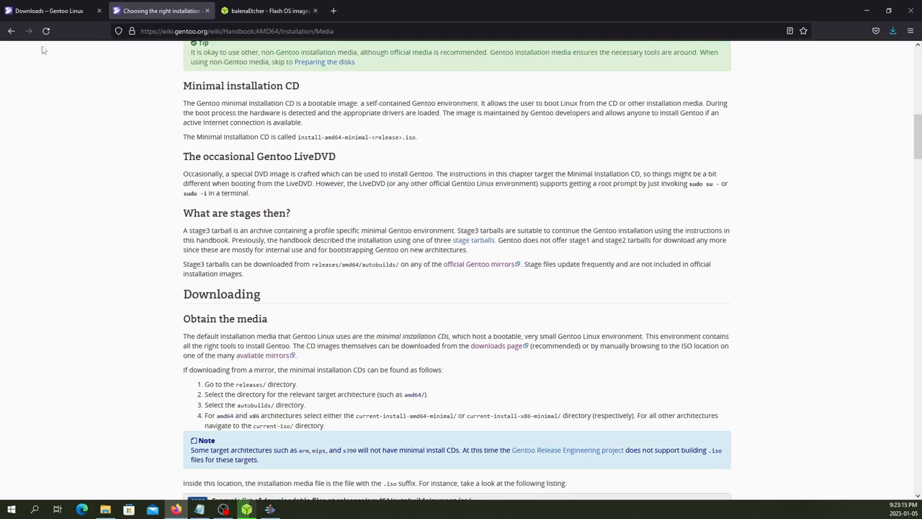
scroll(up, 3)
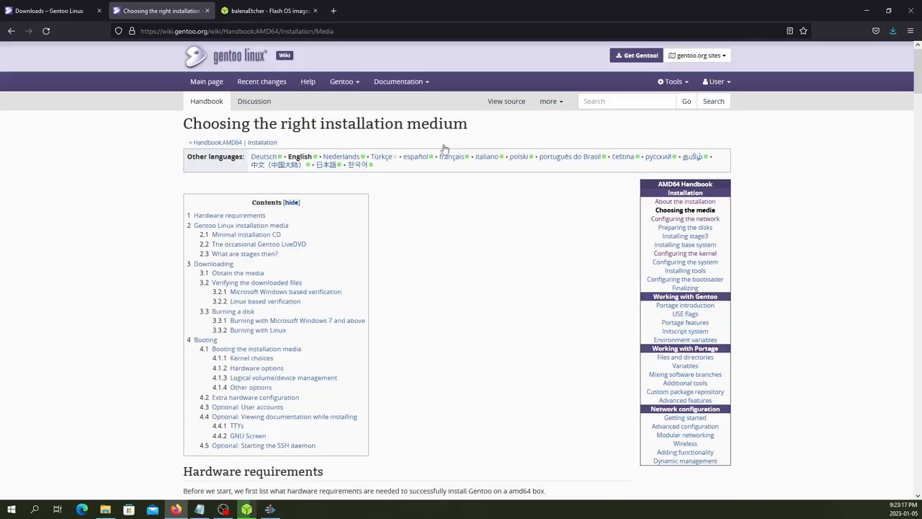
scroll(down, 3)
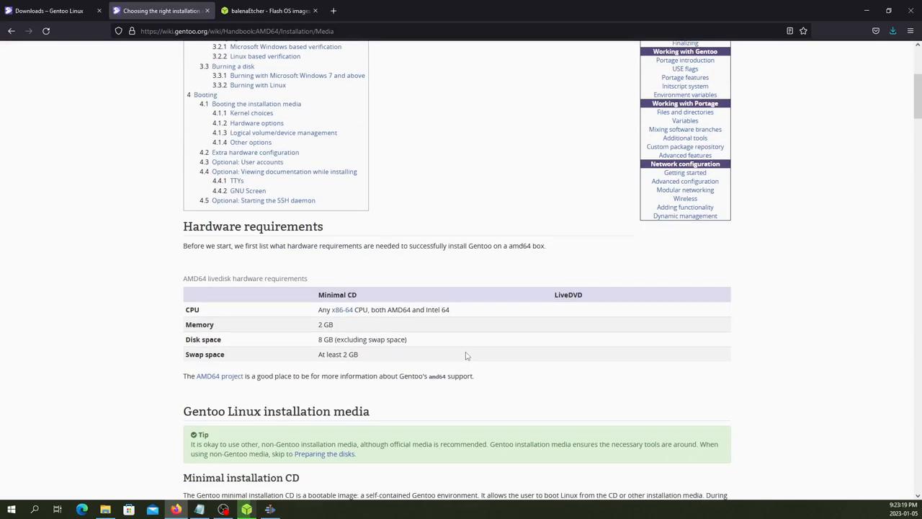
scroll(down, 3)
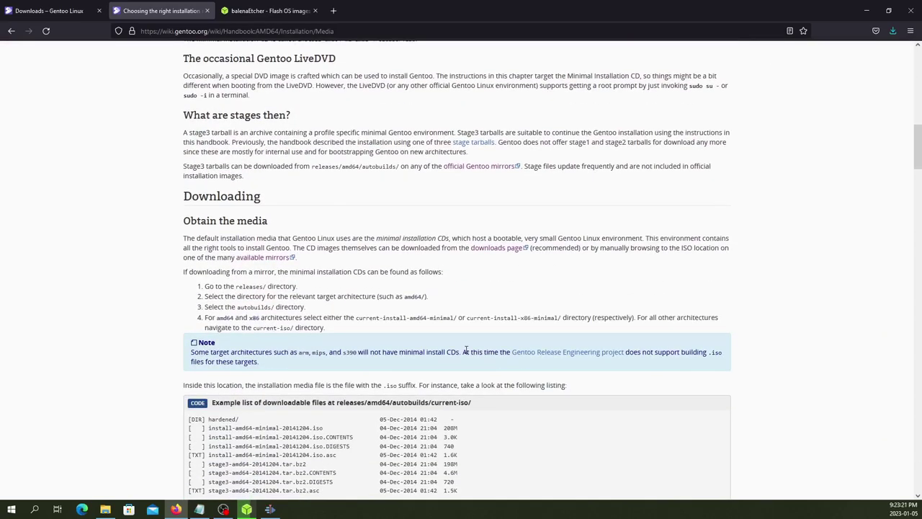
scroll(down, 3)
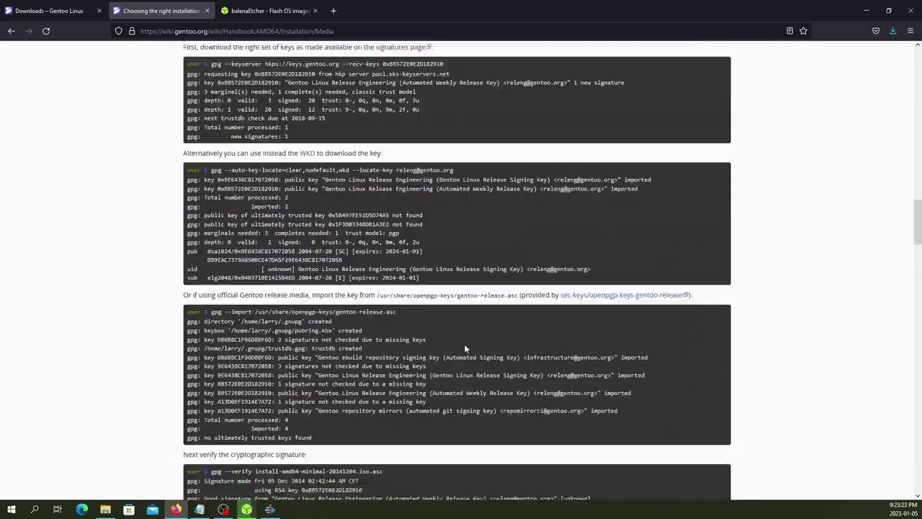
scroll(down, 3)
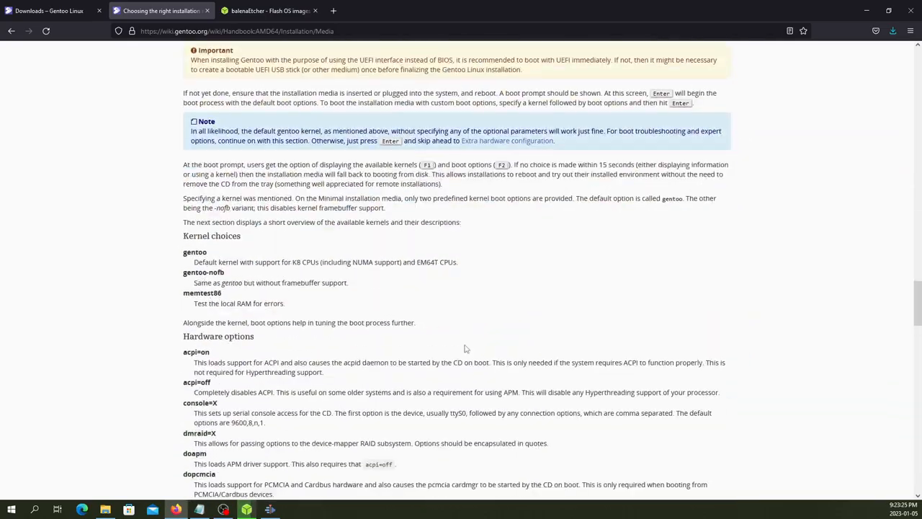
scroll(down, 3)
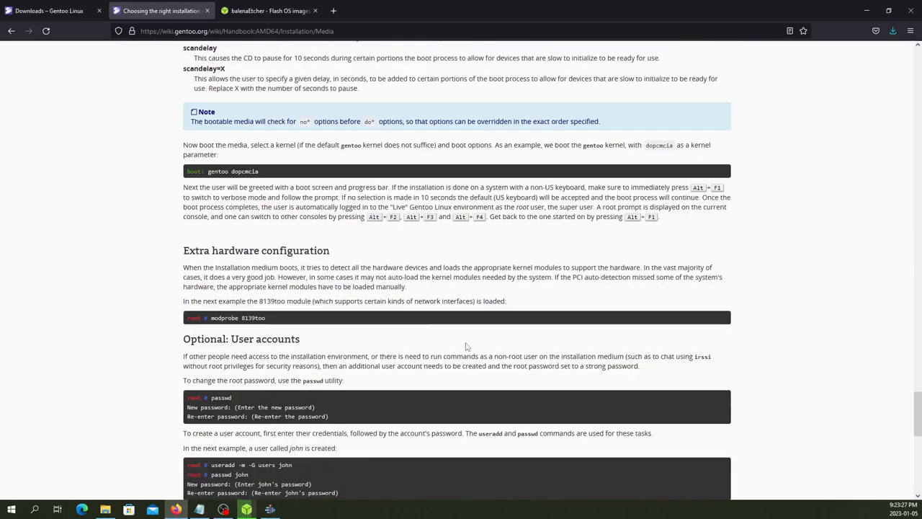
scroll(down, 3)
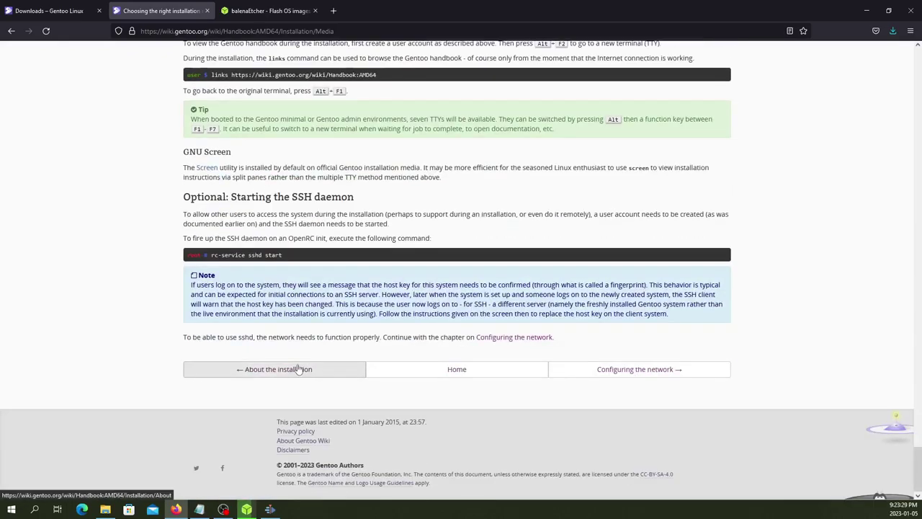
- Return to the 'About the installation' chapter and skim it from top to bottom and back
click(280, 369)
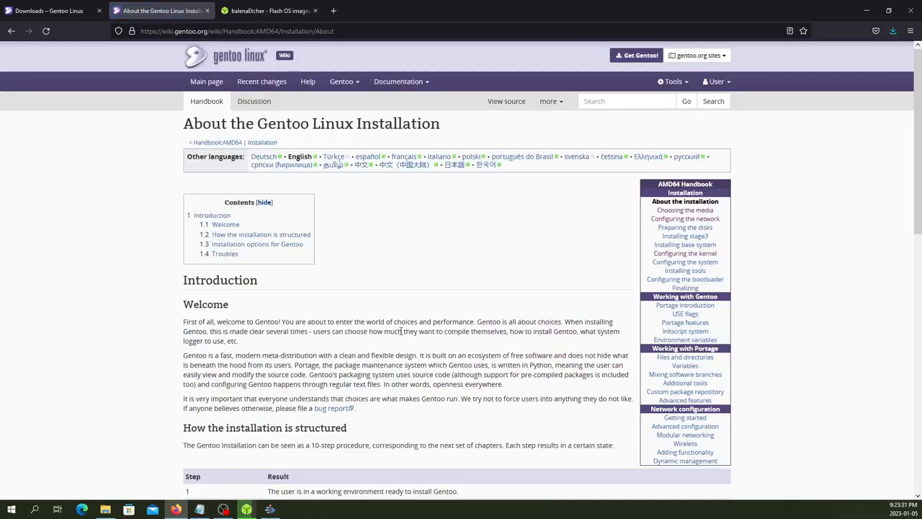
scroll(down, 3)
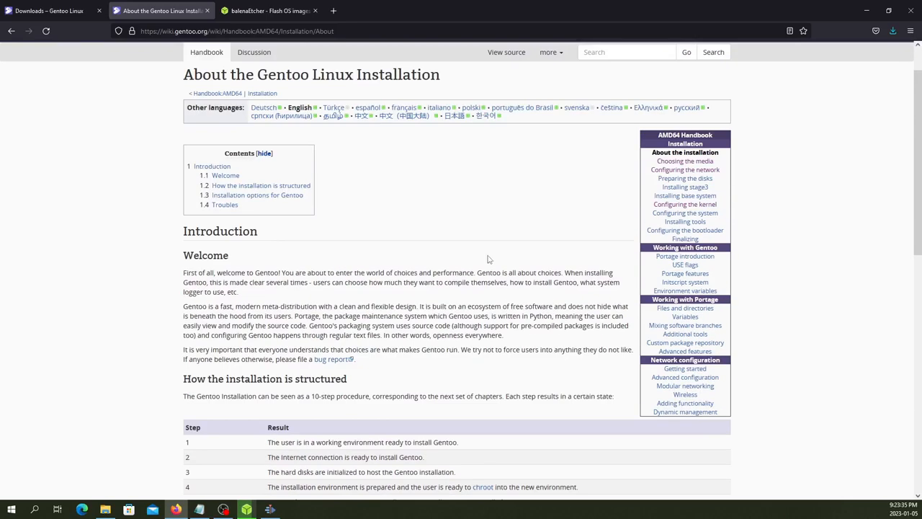
scroll(down, 3)
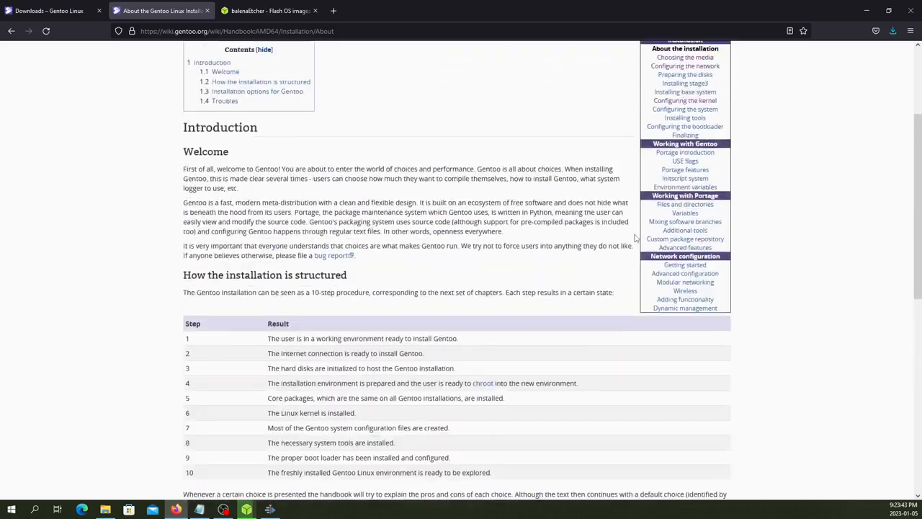
scroll(up, 3)
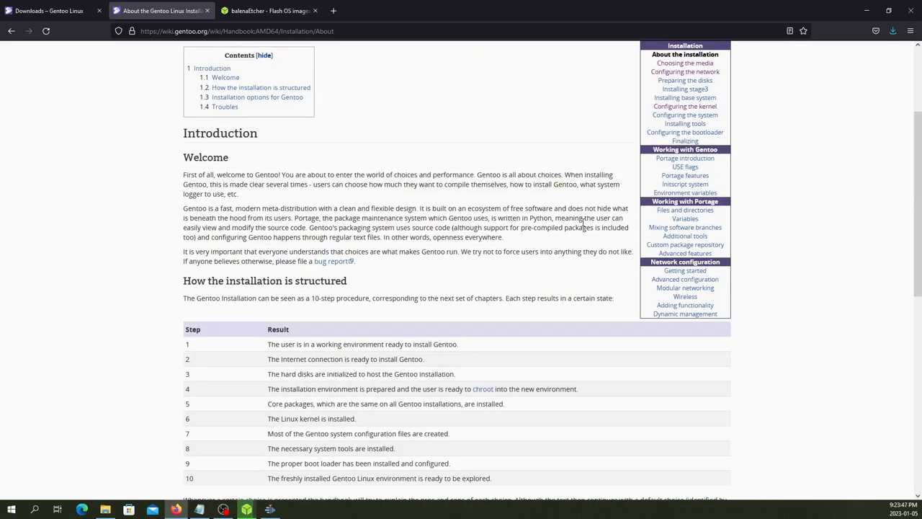
scroll(down, 3)
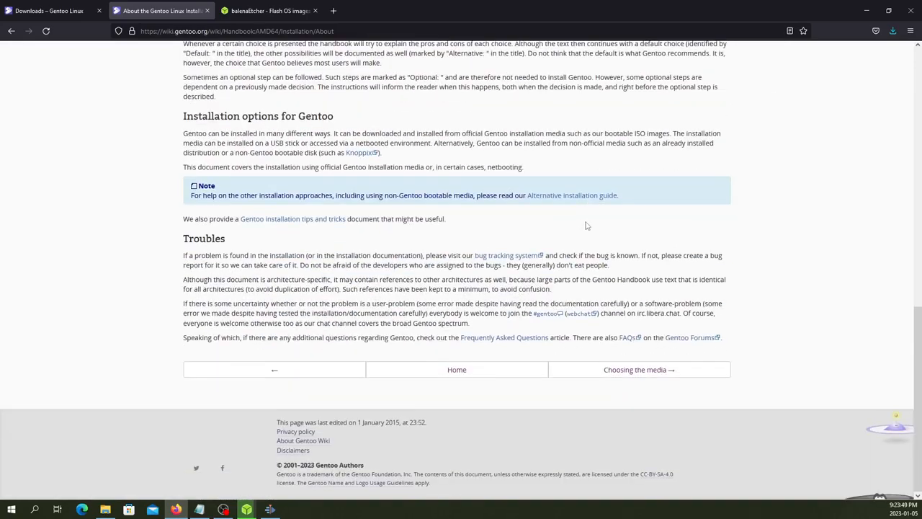
scroll(up, 3)
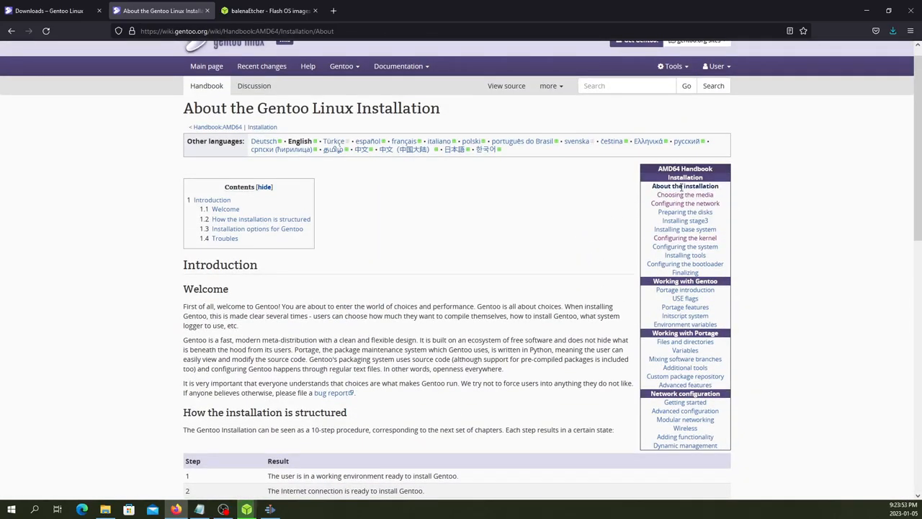
mouse_move(685, 272)
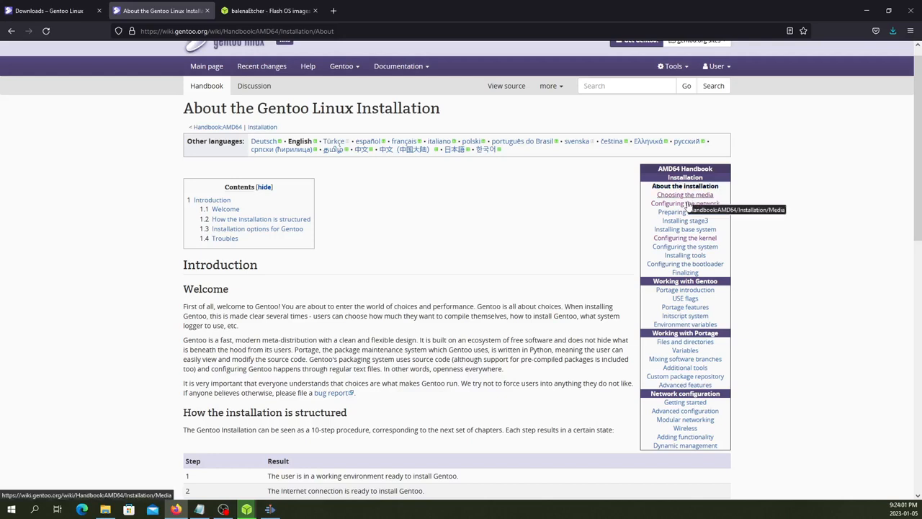
mouse_move(684, 221)
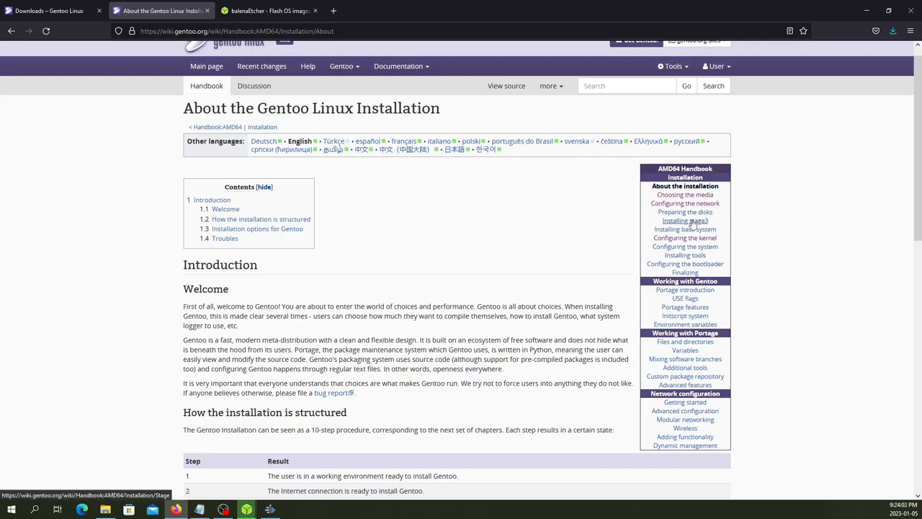
mouse_move(686, 229)
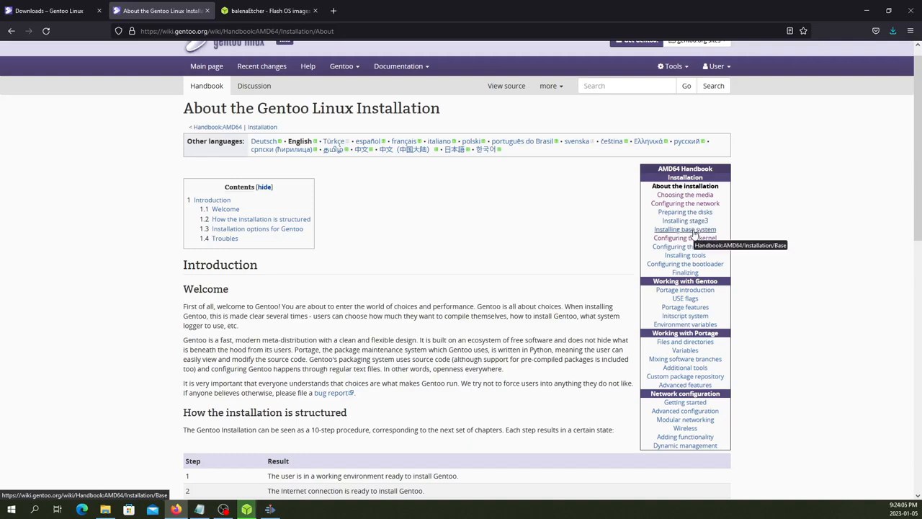
mouse_move(685, 247)
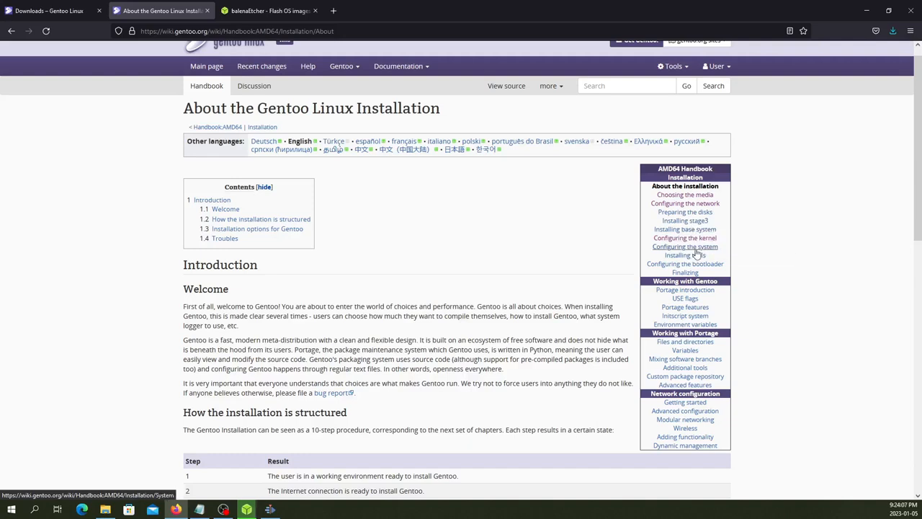
mouse_move(685, 255)
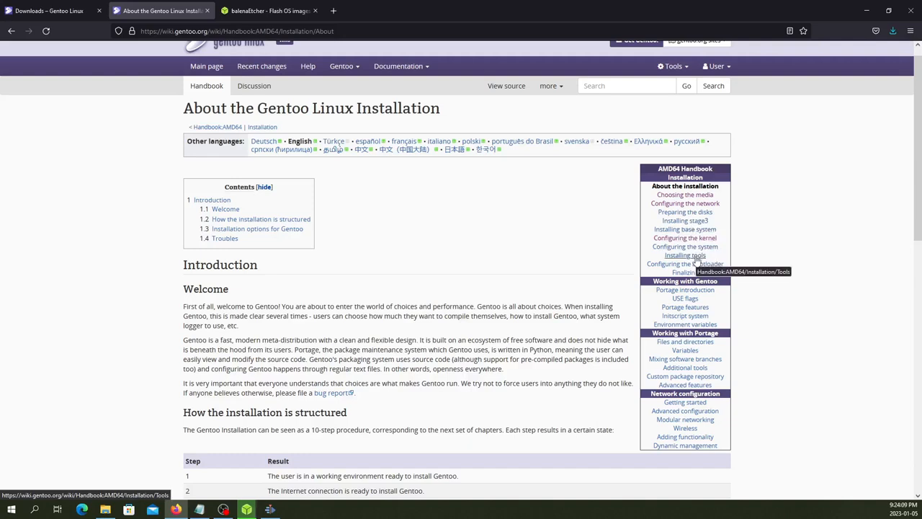
mouse_move(697, 274)
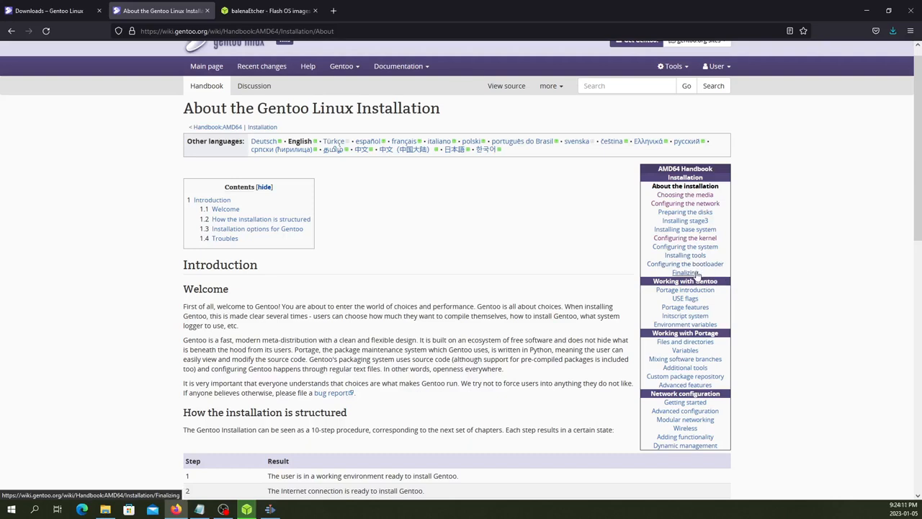
mouse_move(683, 272)
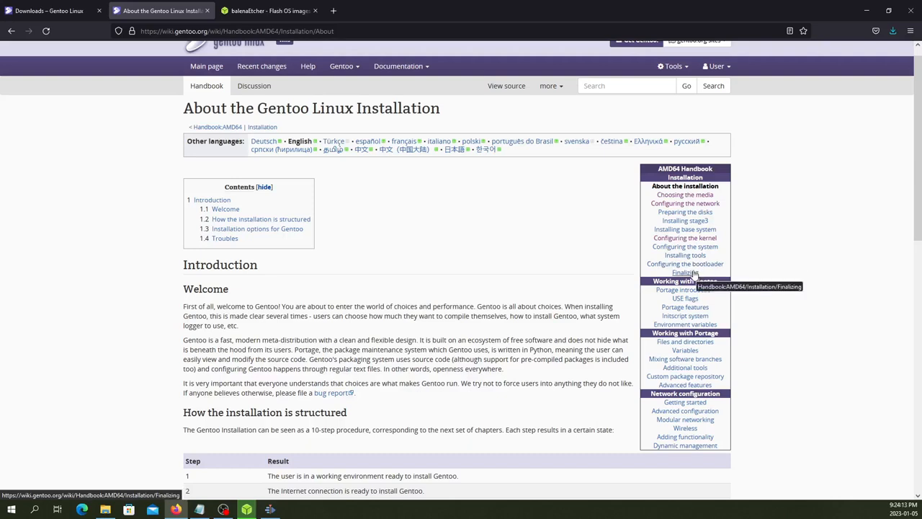
mouse_move(419, 168)
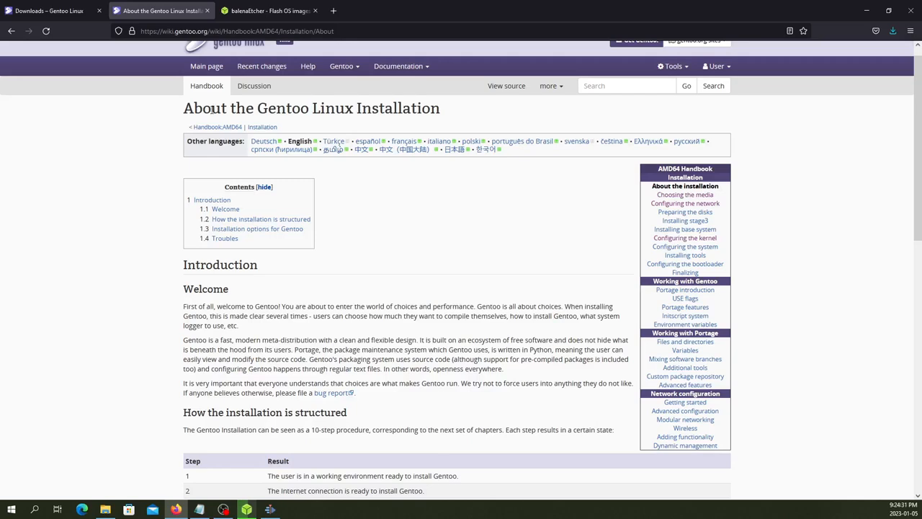
click(43, 11)
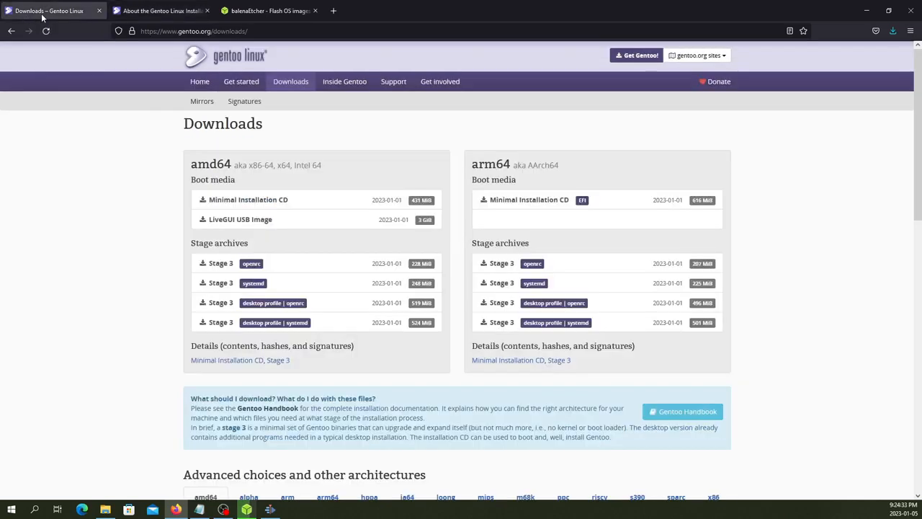
scroll(down, 3)
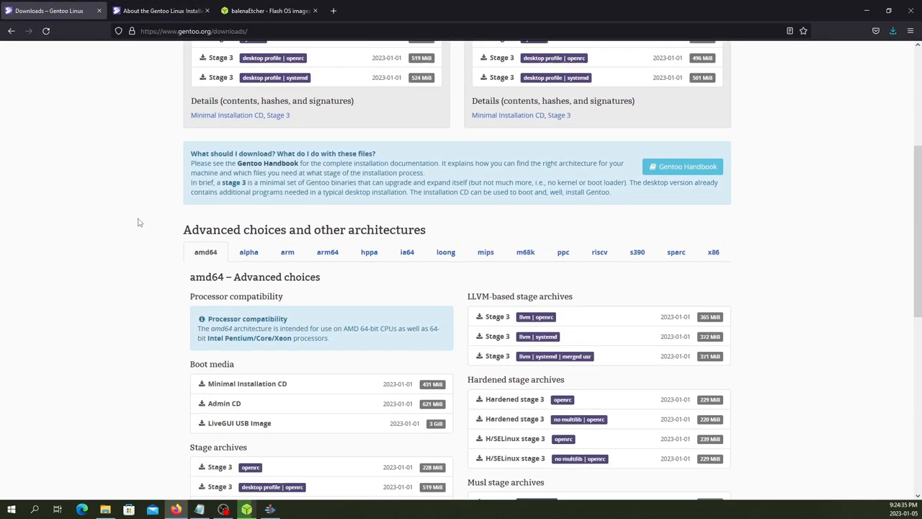
click(164, 12)
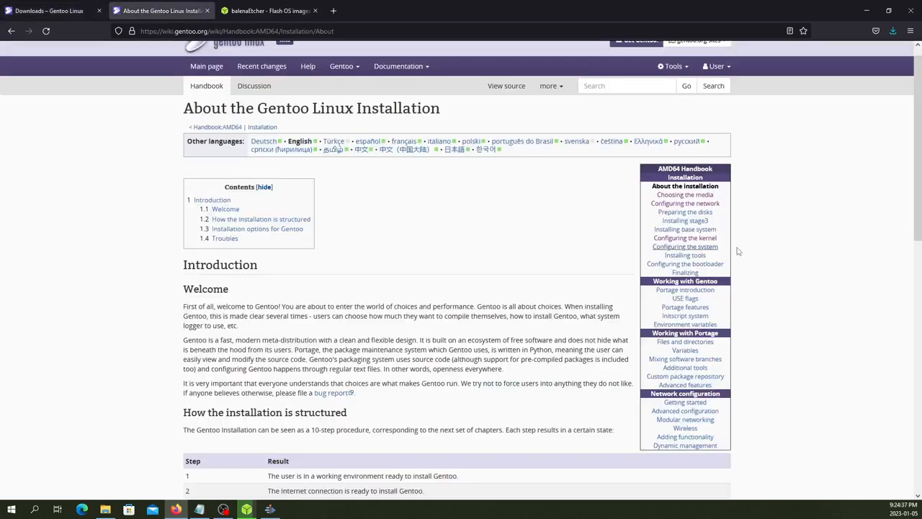
mouse_move(685, 221)
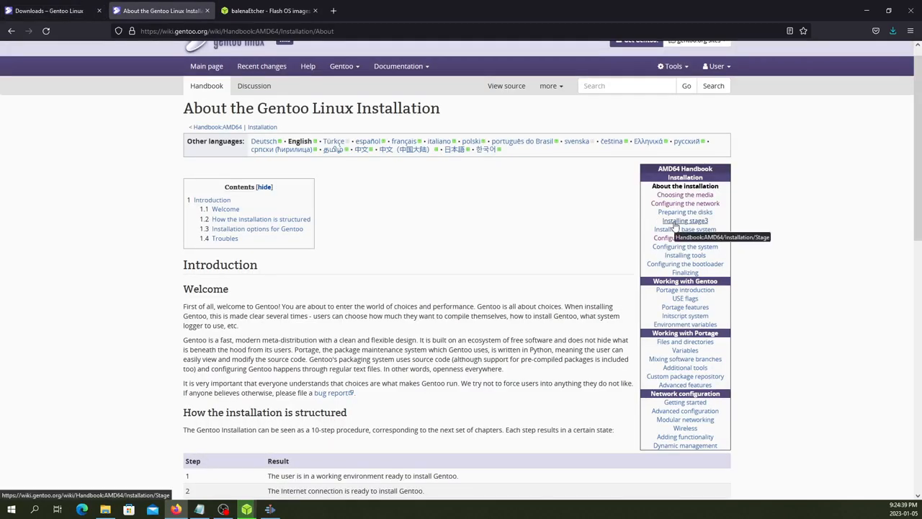
mouse_move(84, 100)
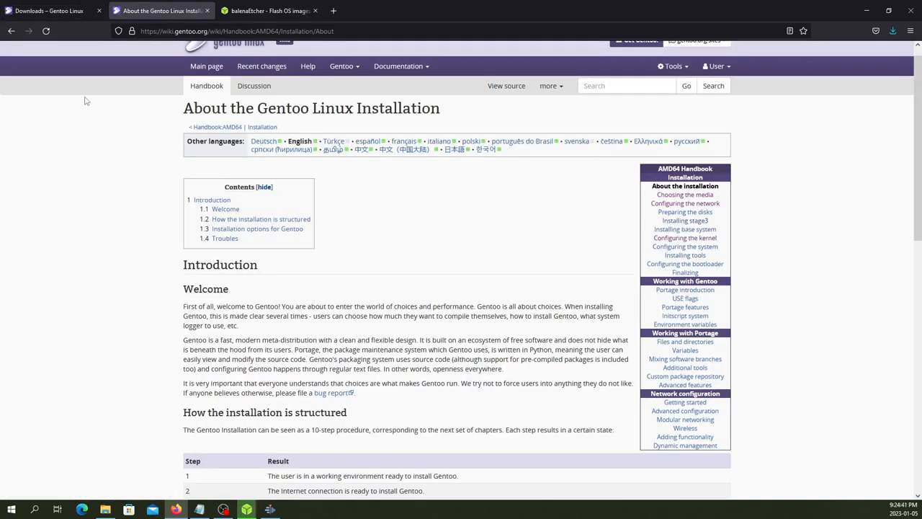
mouse_move(67, 13)
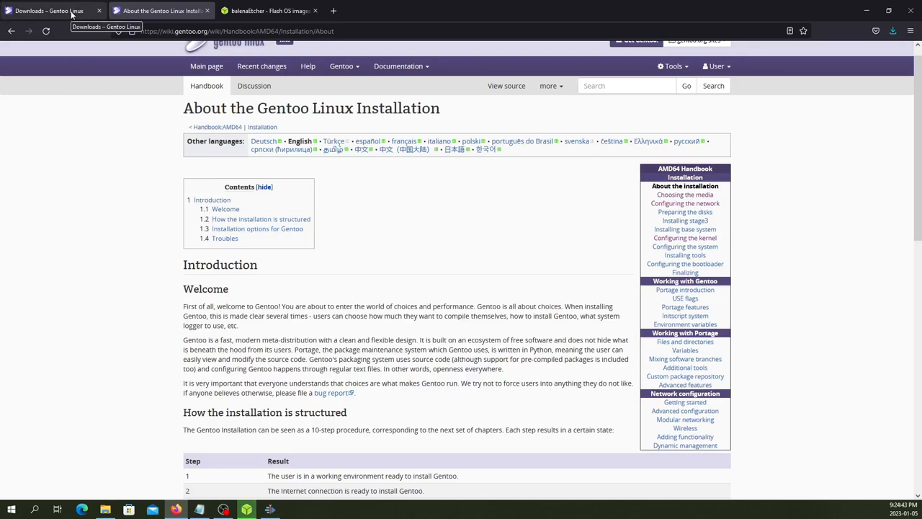
click(51, 13)
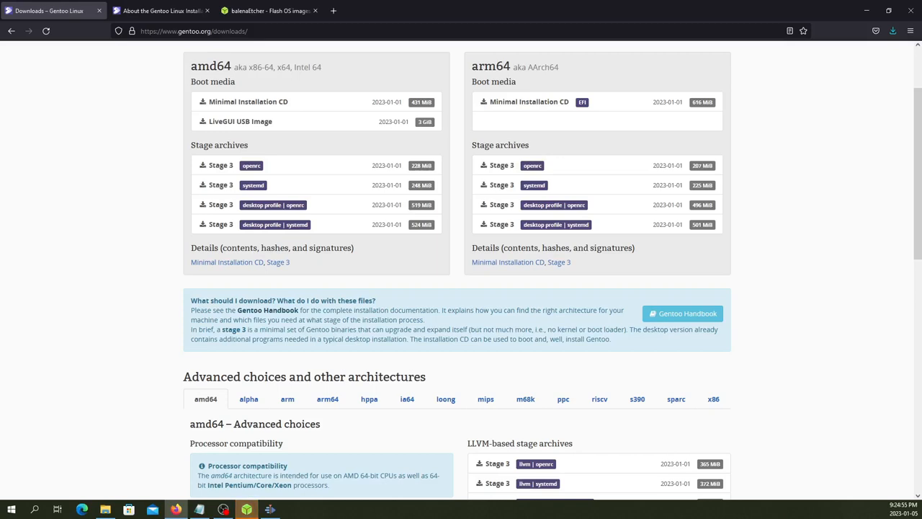
mouse_move(729, 202)
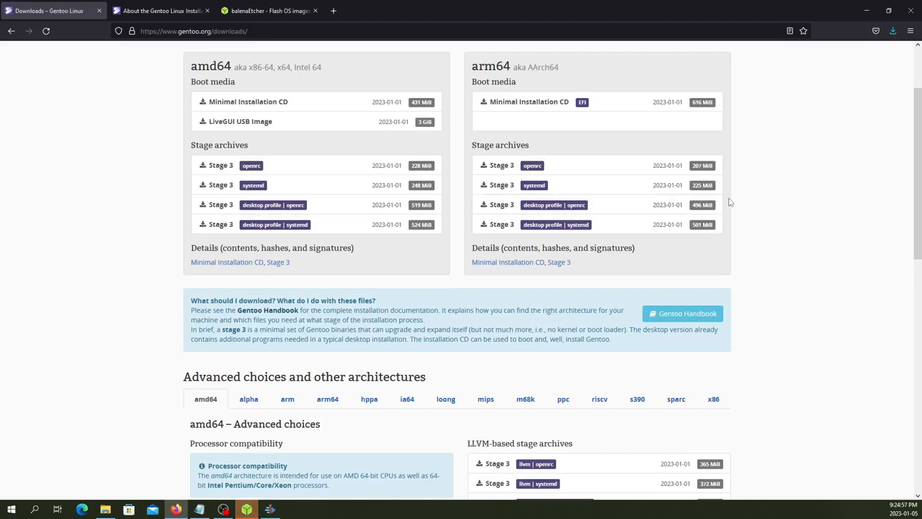
mouse_move(346, 192)
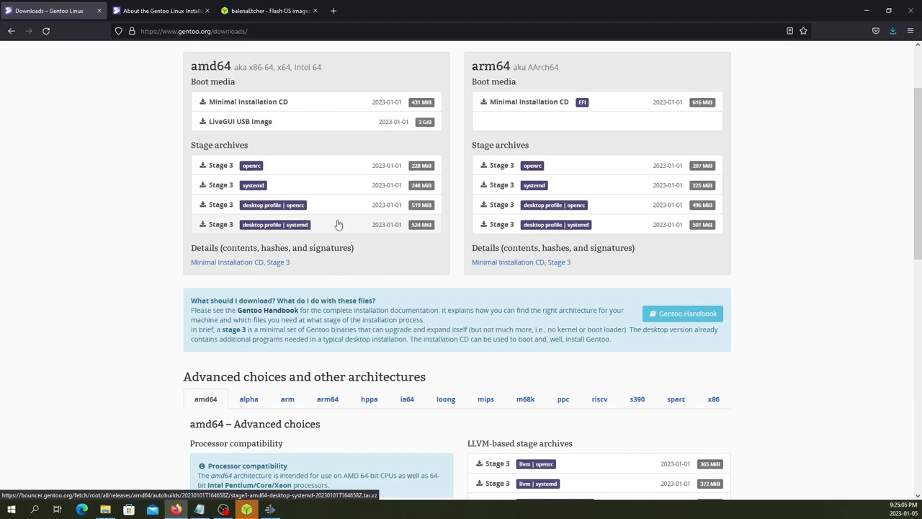
mouse_move(346, 230)
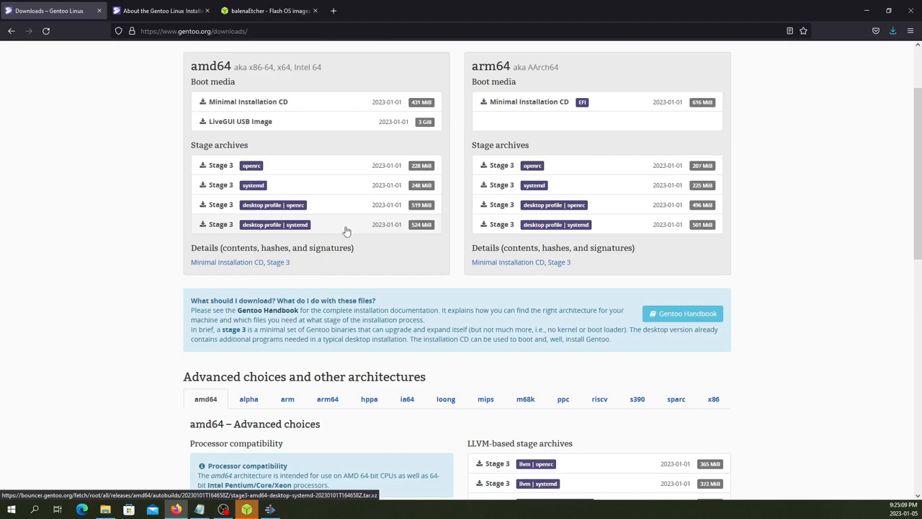
mouse_move(407, 310)
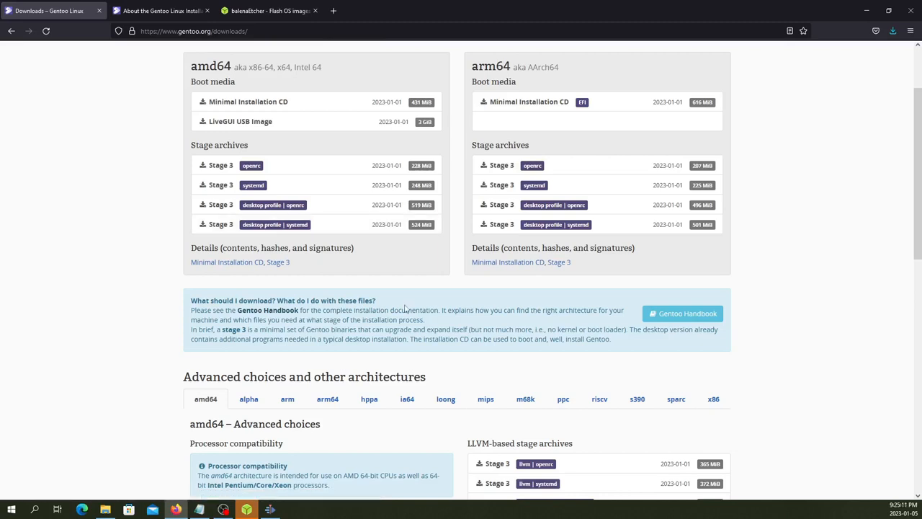
scroll(down, 3)
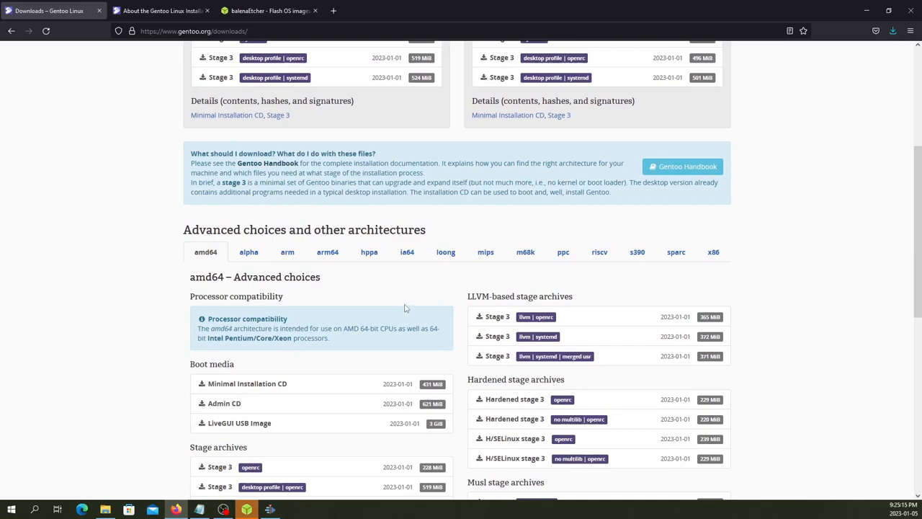
scroll(down, 3)
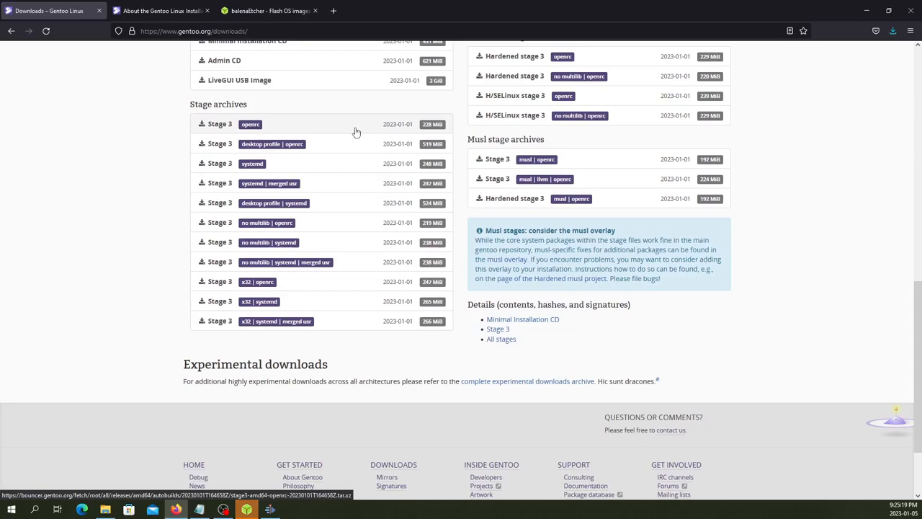
mouse_move(352, 138)
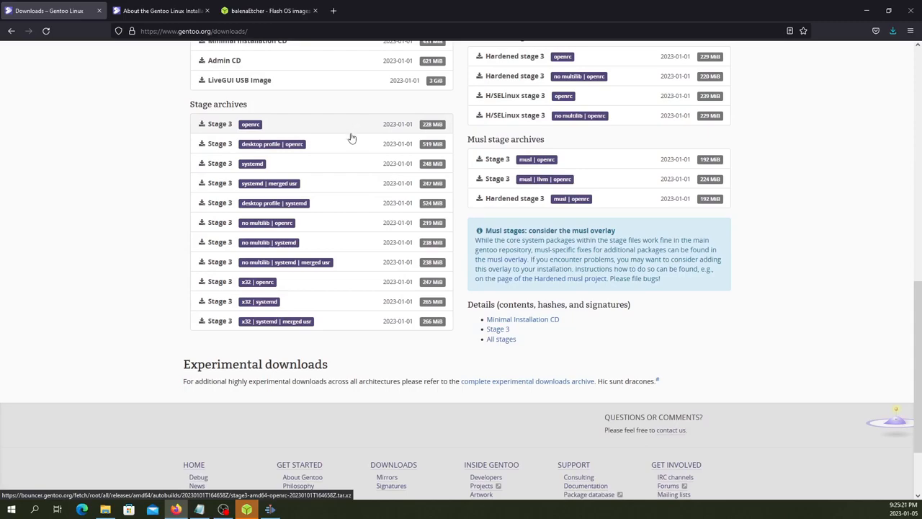
scroll(up, 3)
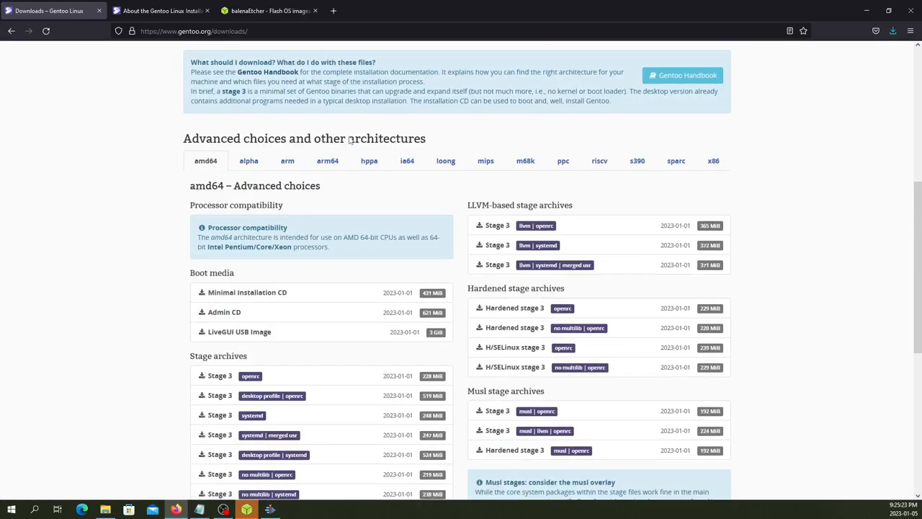
scroll(down, 3)
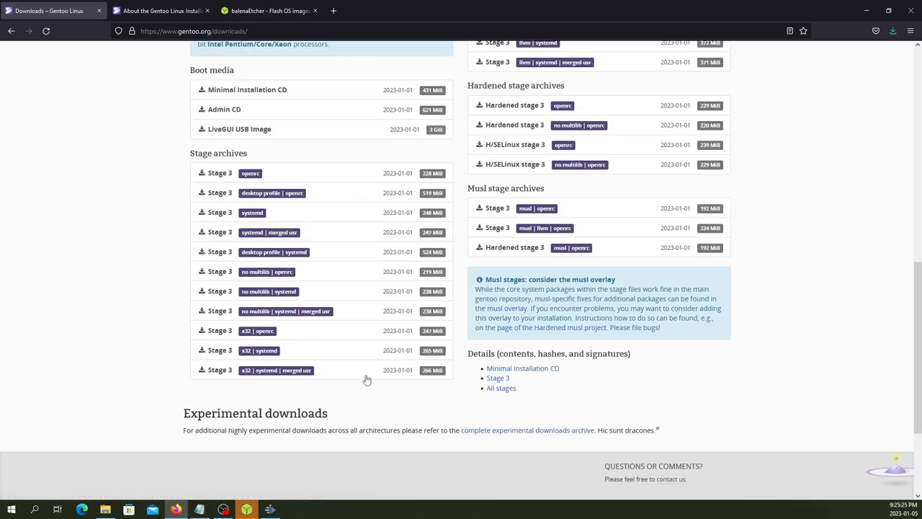
mouse_move(375, 176)
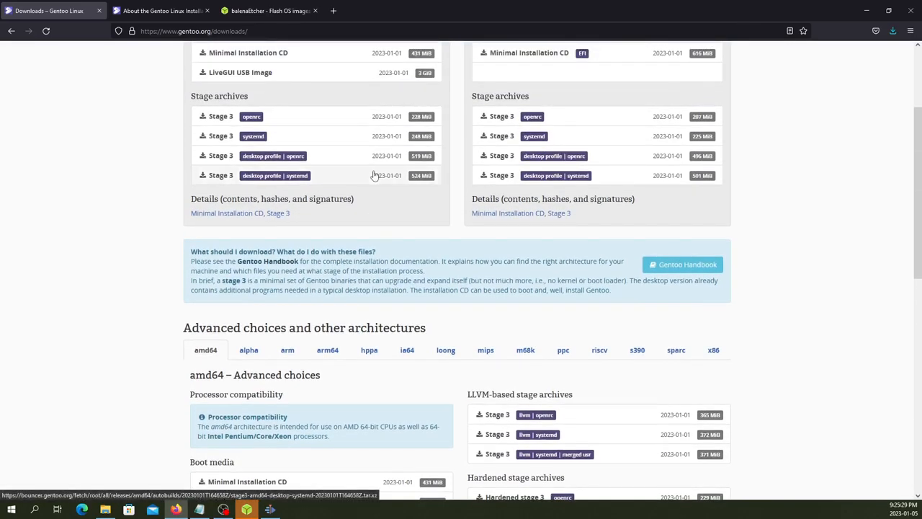
scroll(down, 3)
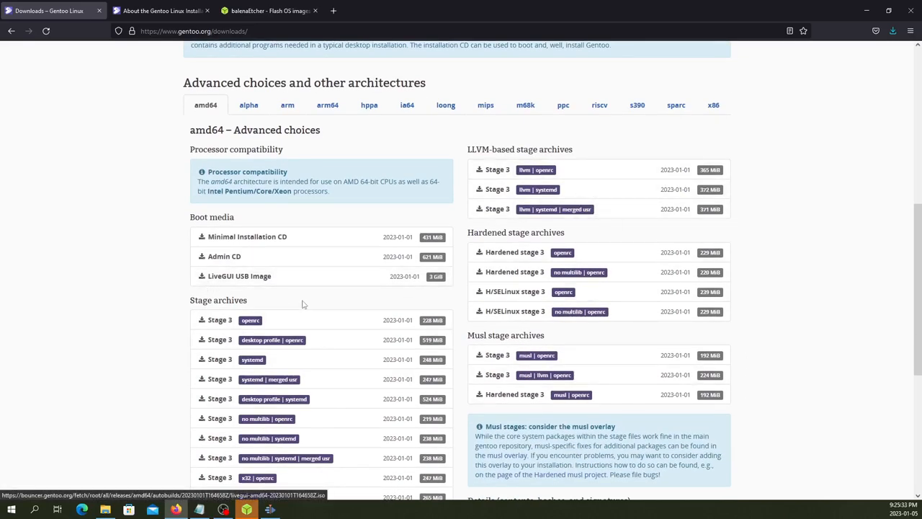
scroll(up, 3)
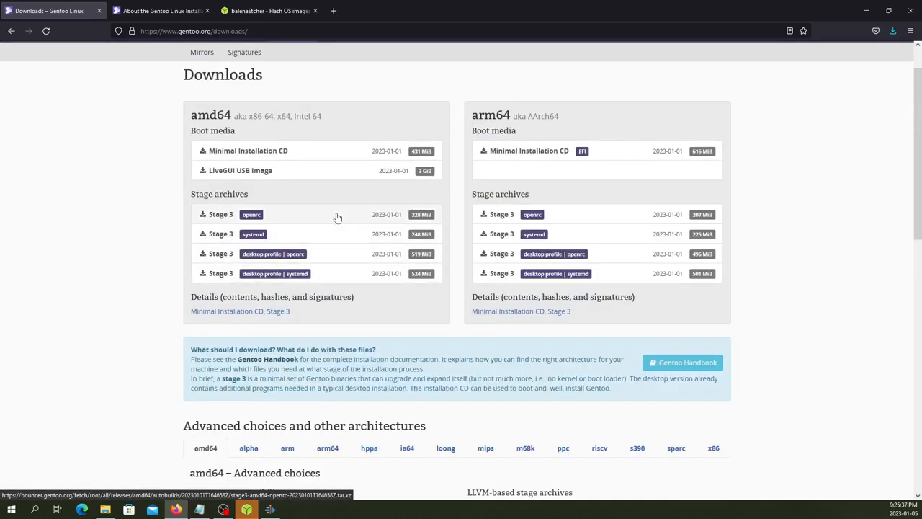
mouse_move(335, 276)
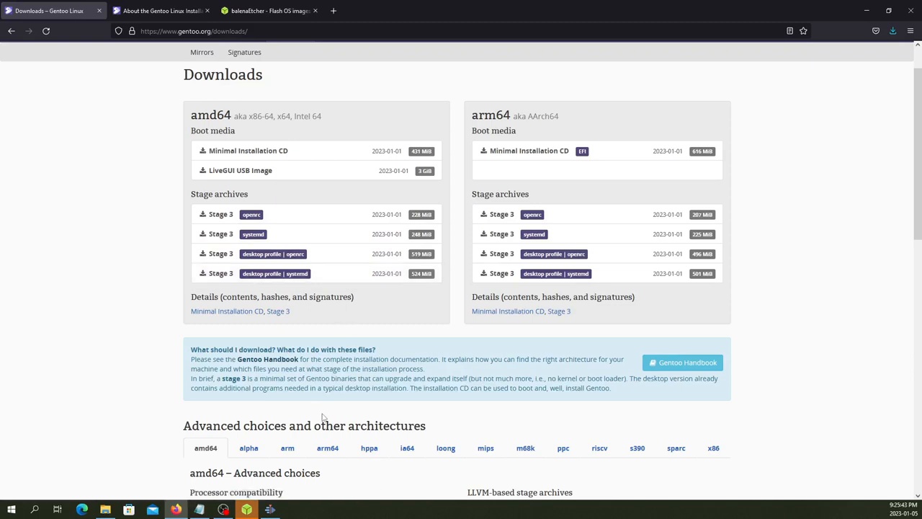
- View balenaEtcher's Flash Completed screen and close the app
click(246, 510)
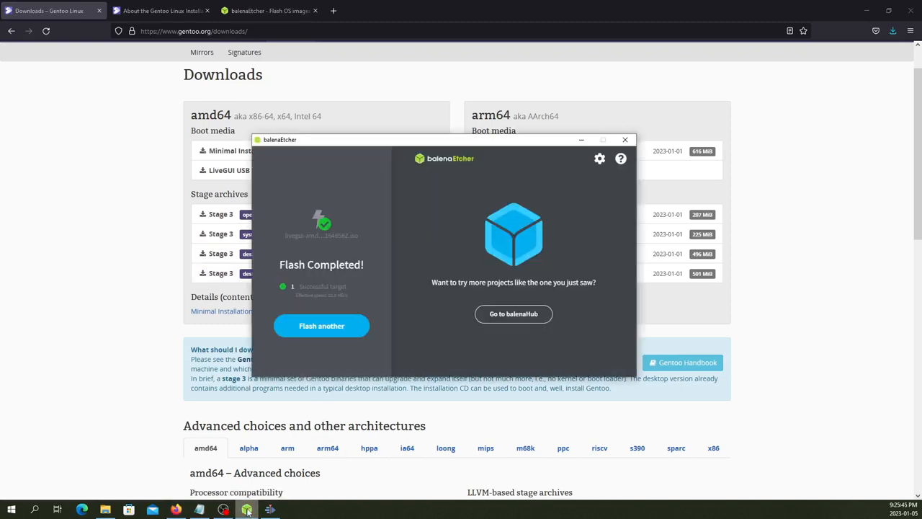
mouse_move(326, 291)
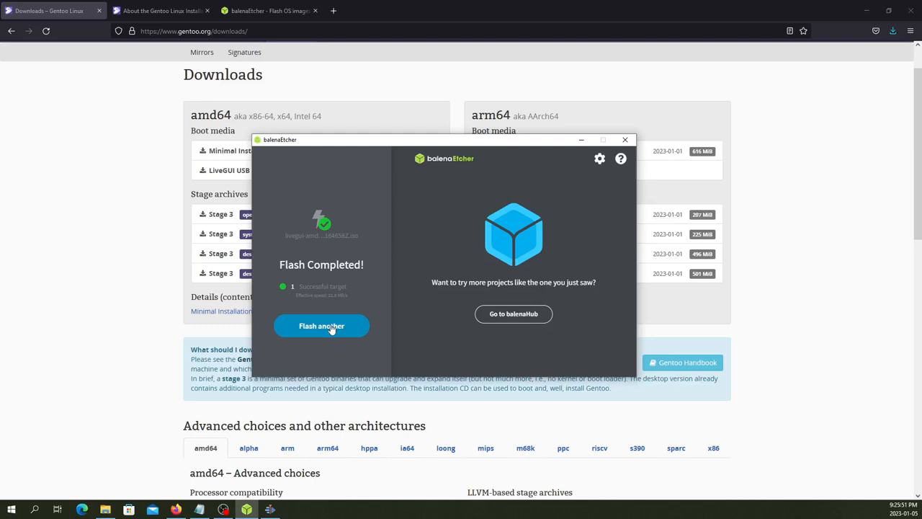
mouse_move(327, 334)
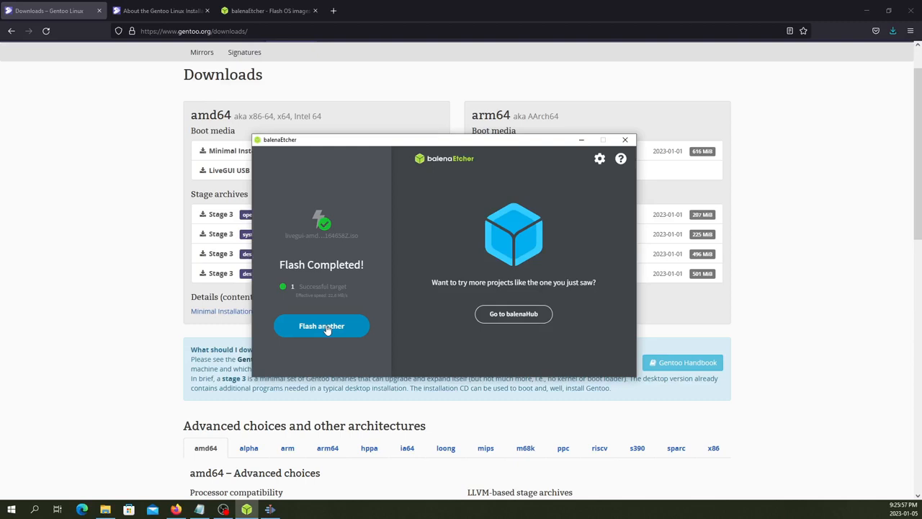
mouse_move(330, 326)
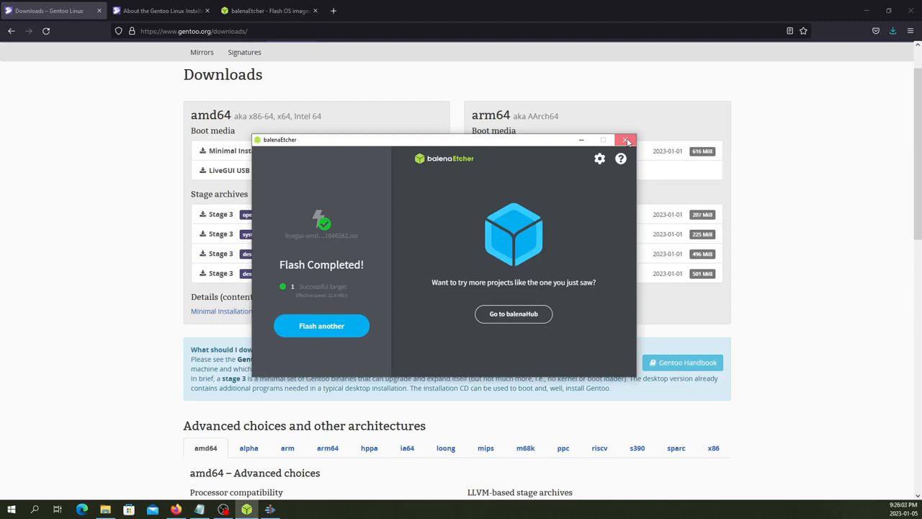
click(625, 140)
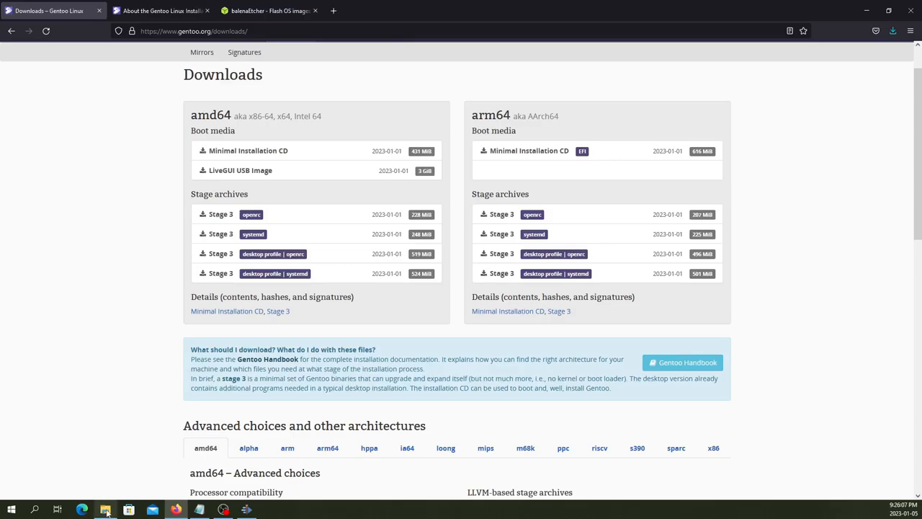
- Eject USB Drive (E:) from File Explorer's navigation pane
click(107, 507)
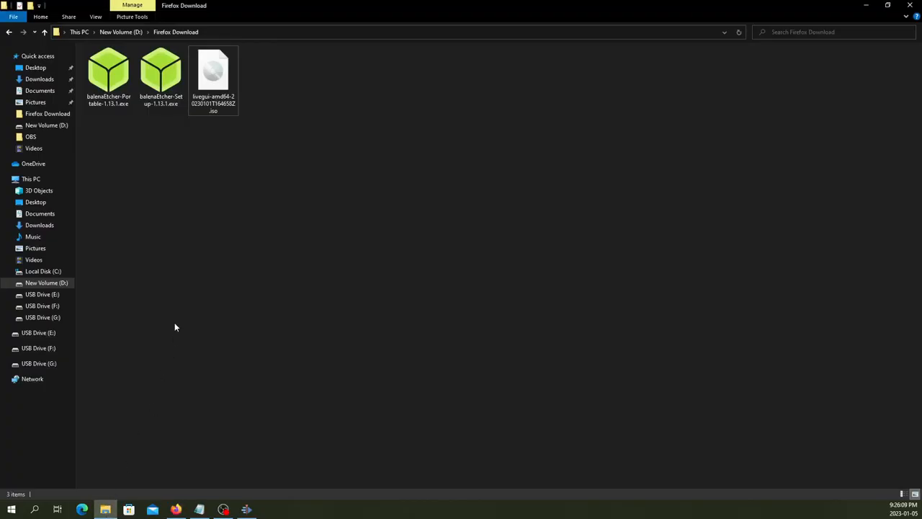
mouse_move(97, 305)
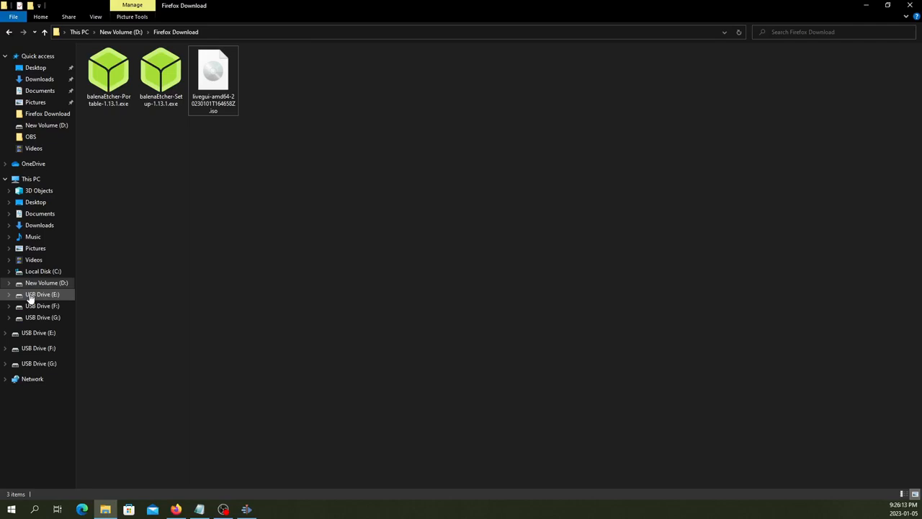
mouse_move(40, 302)
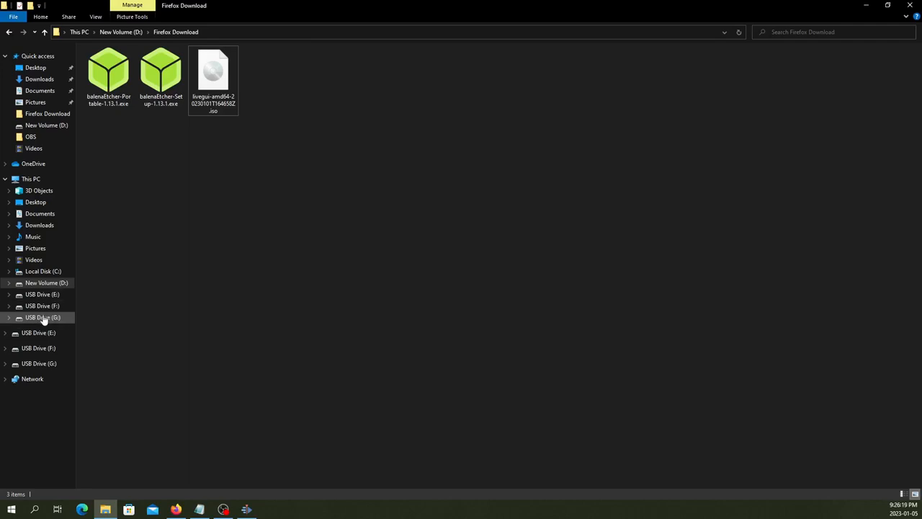
mouse_move(40, 294)
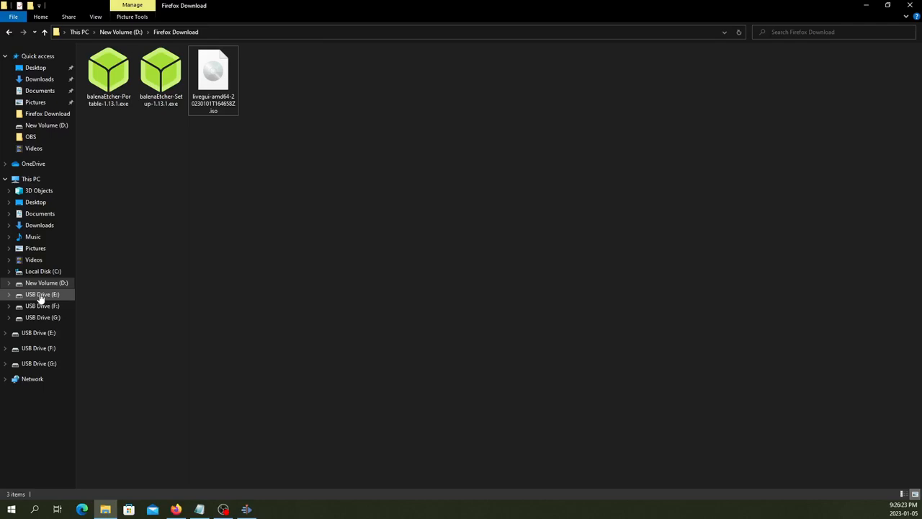
right_click(41, 294)
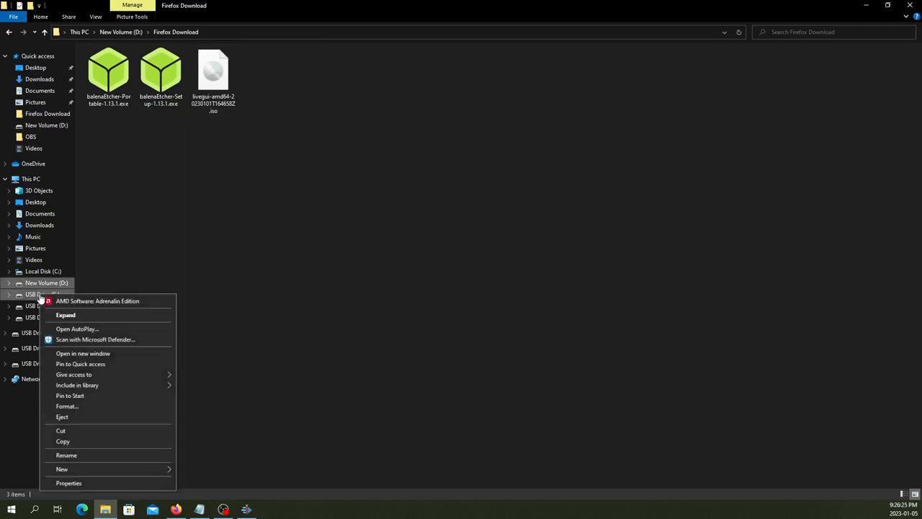
mouse_move(98, 421)
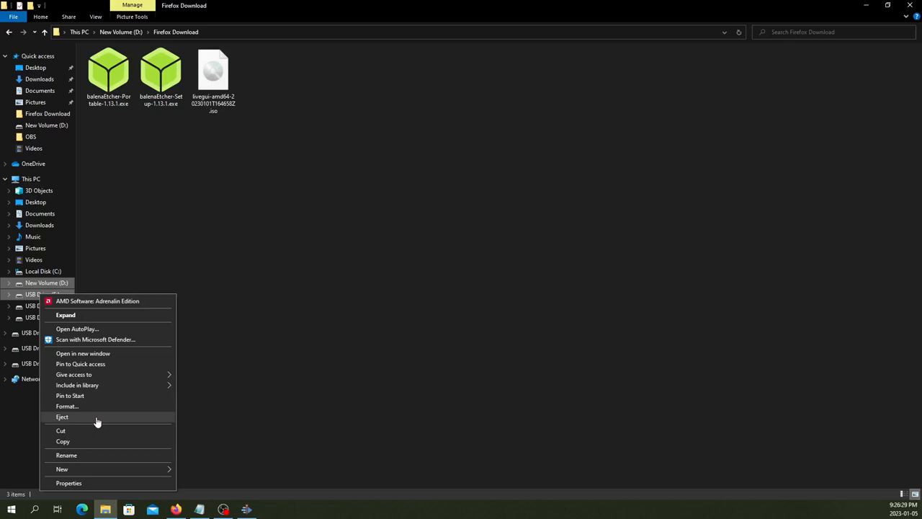
click(63, 416)
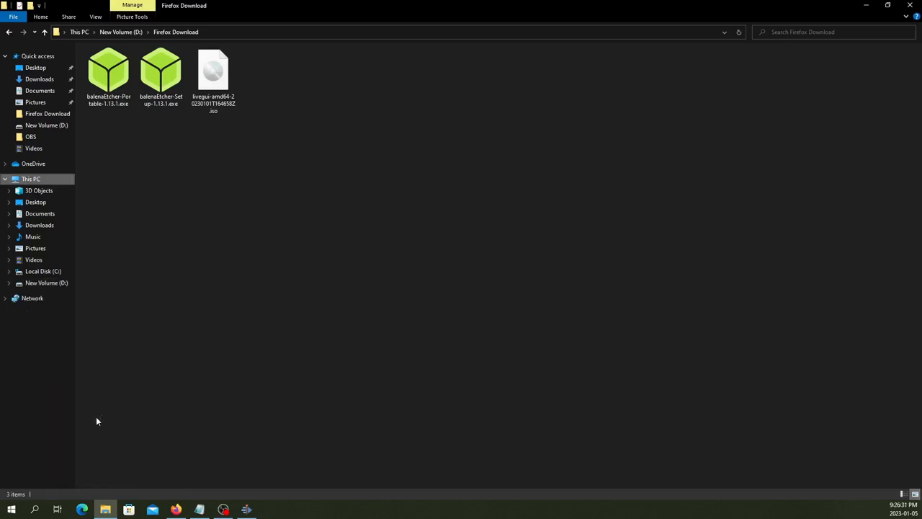
mouse_move(58, 334)
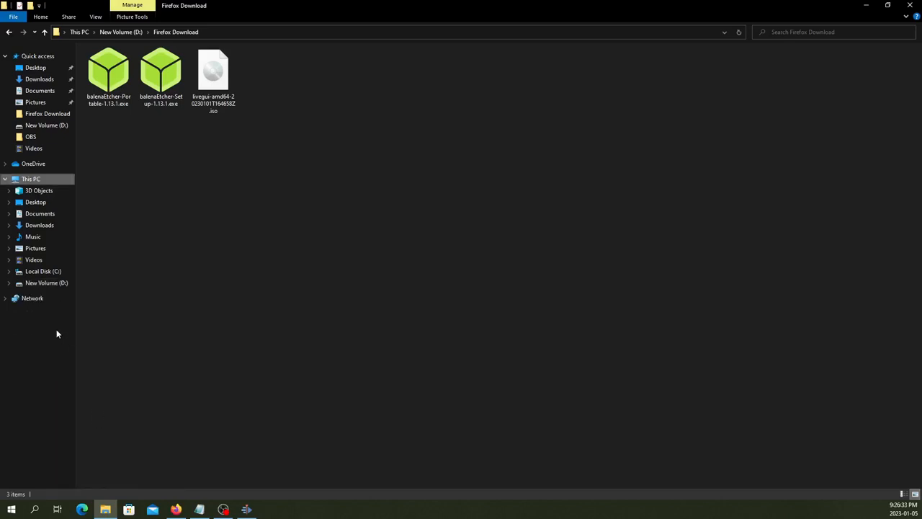
mouse_move(250, 378)
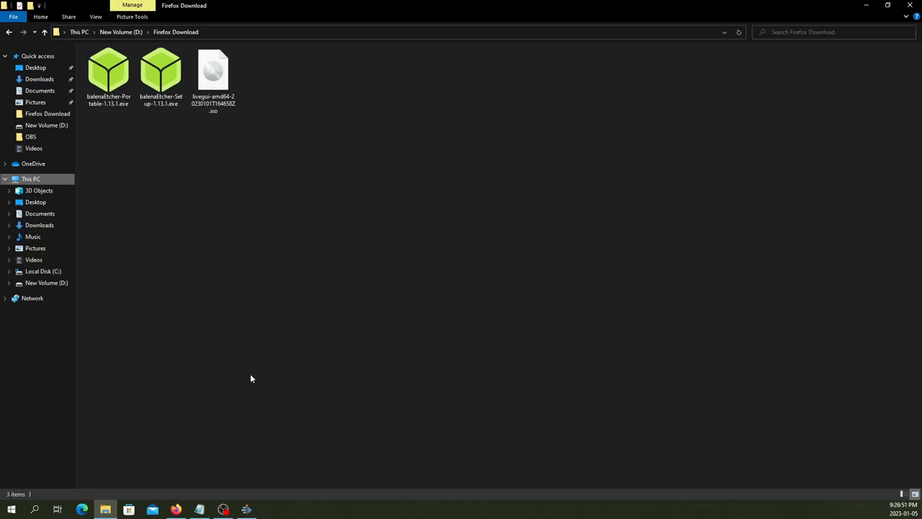
mouse_move(254, 371)
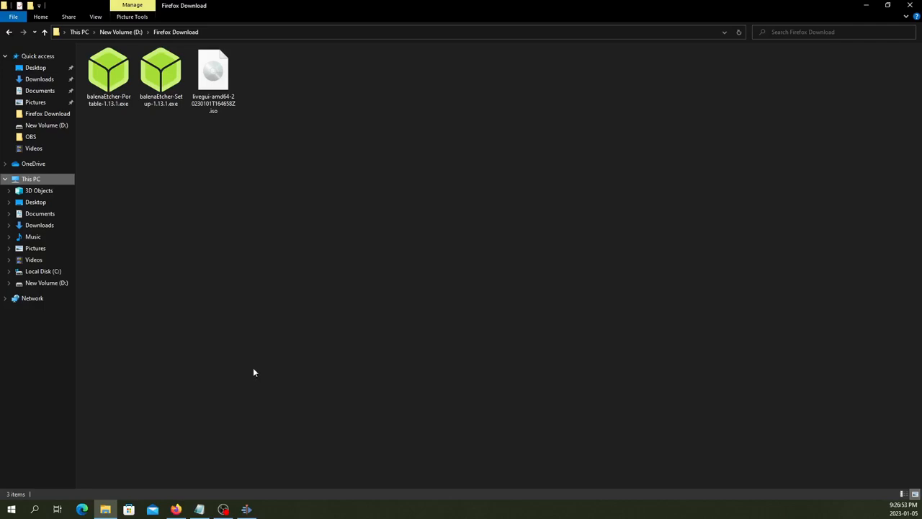
mouse_move(256, 368)
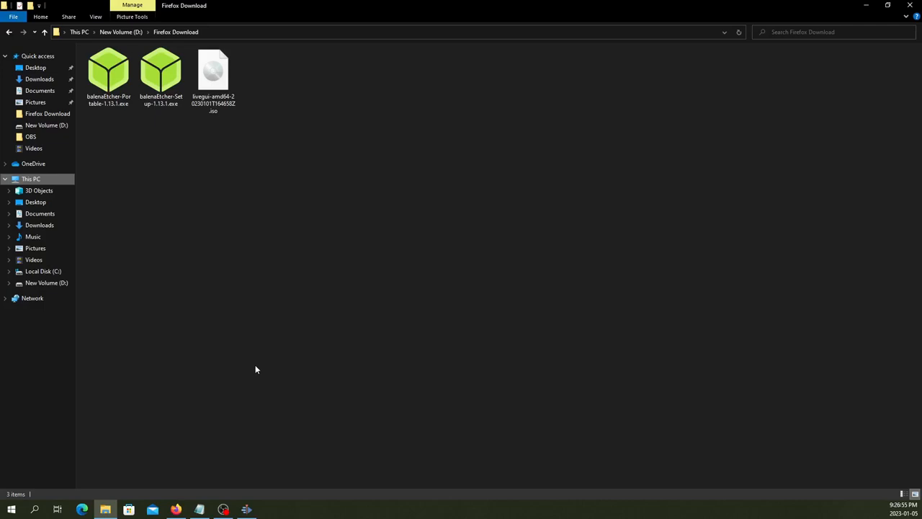